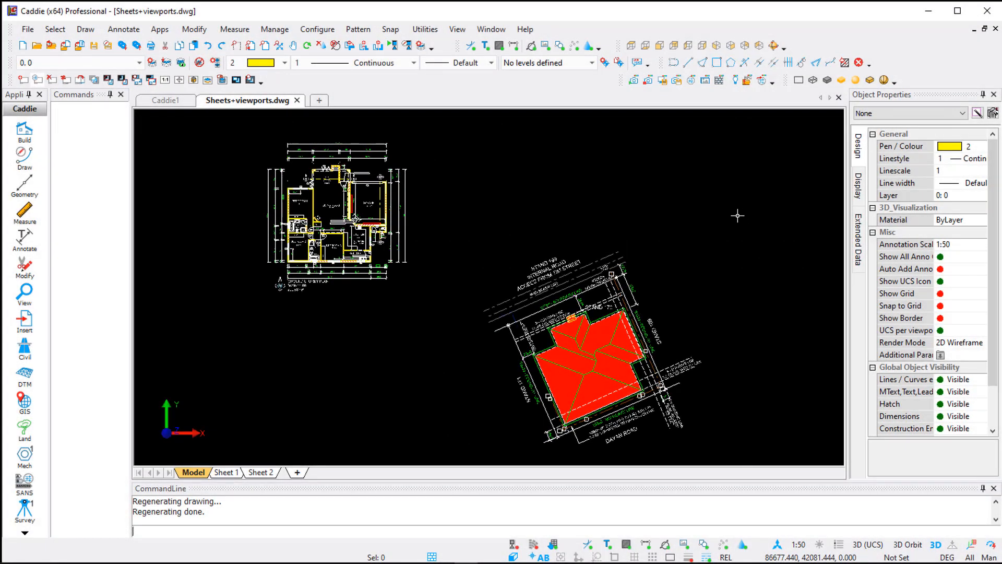
mouse_move(696, 205)
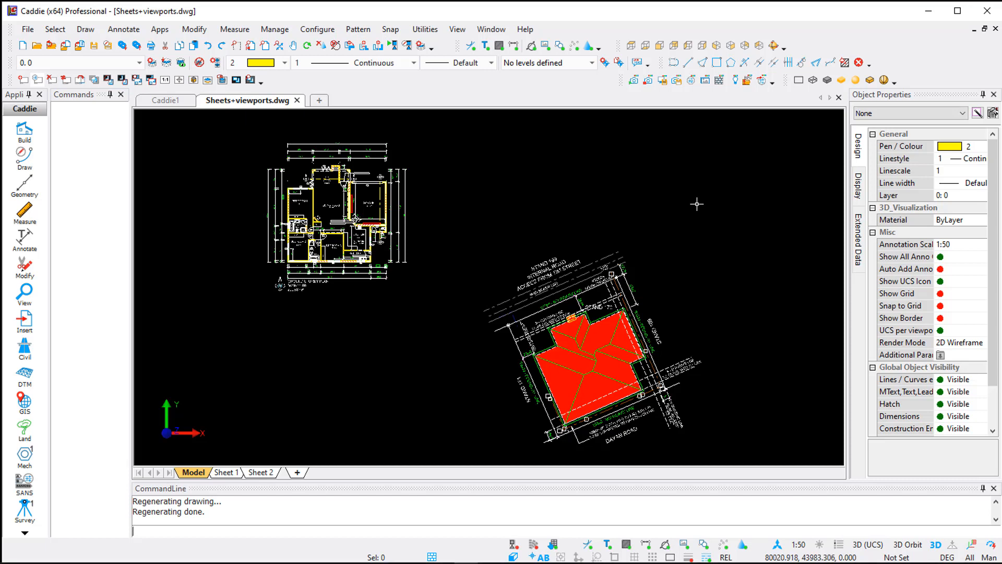
mouse_move(474, 199)
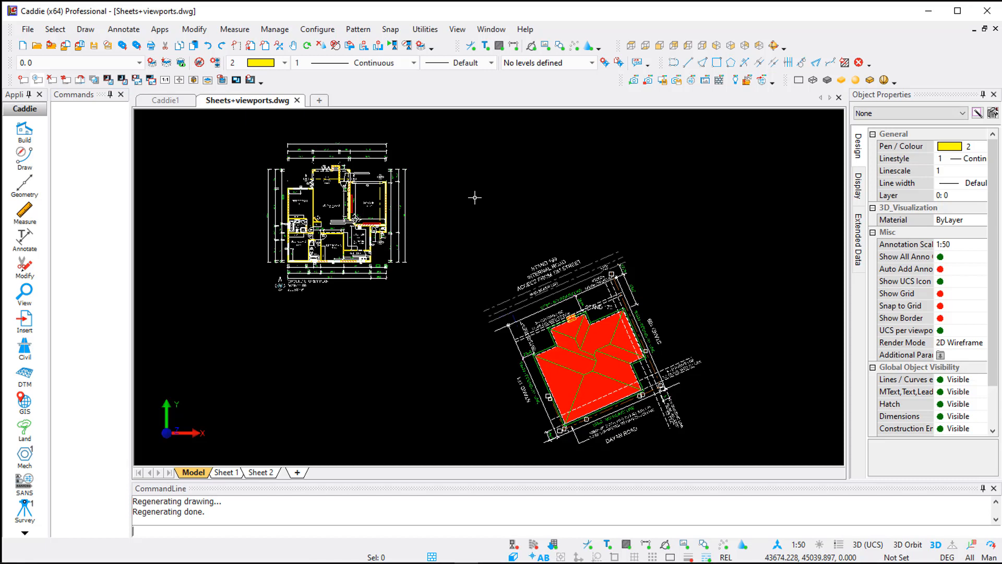
mouse_move(406, 320)
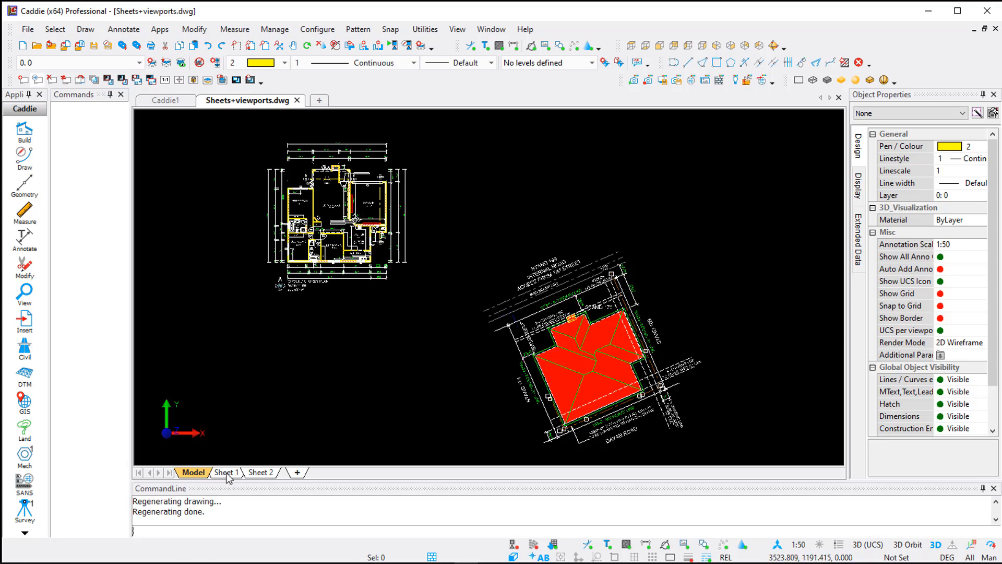
mouse_move(374, 319)
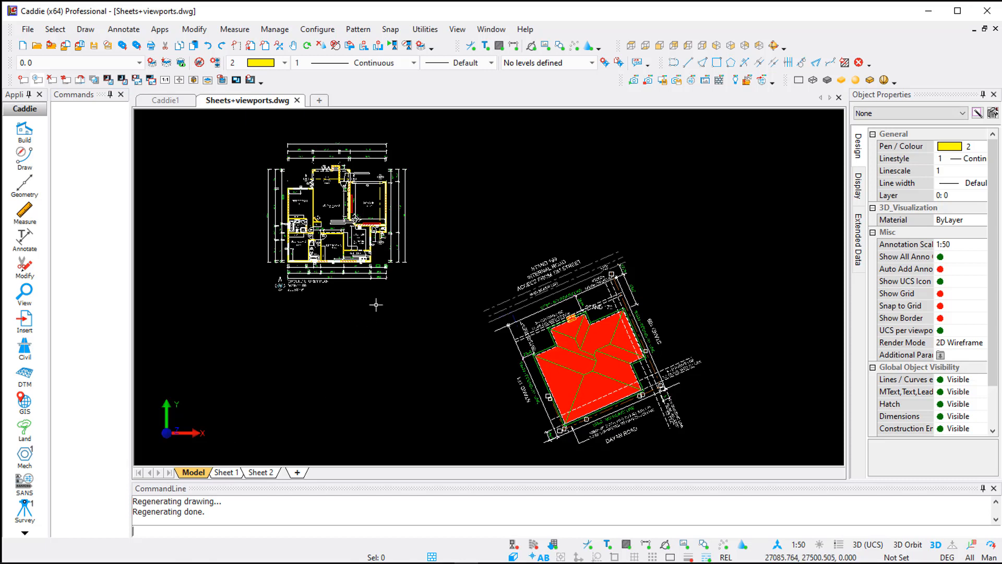
mouse_move(362, 309)
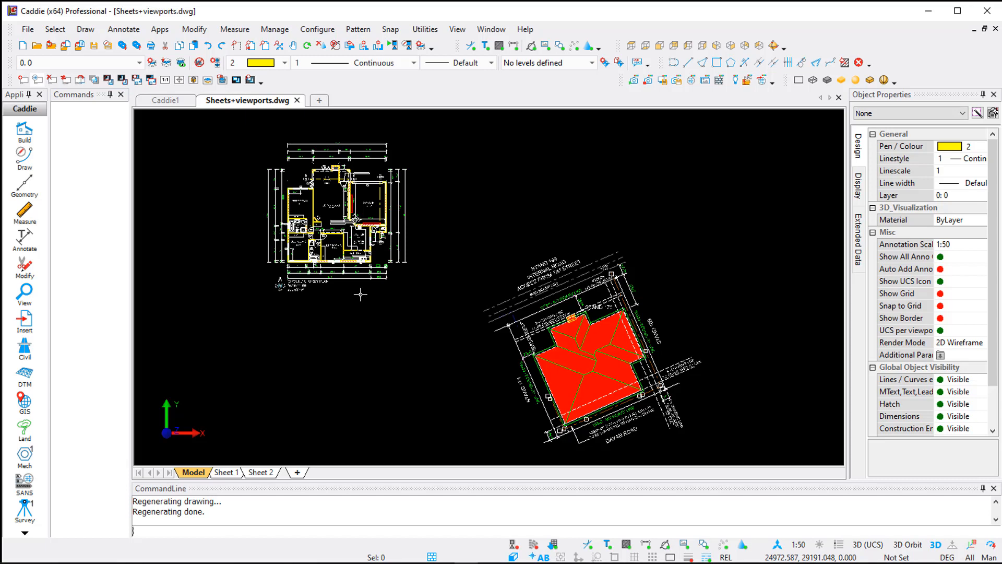
mouse_move(611, 343)
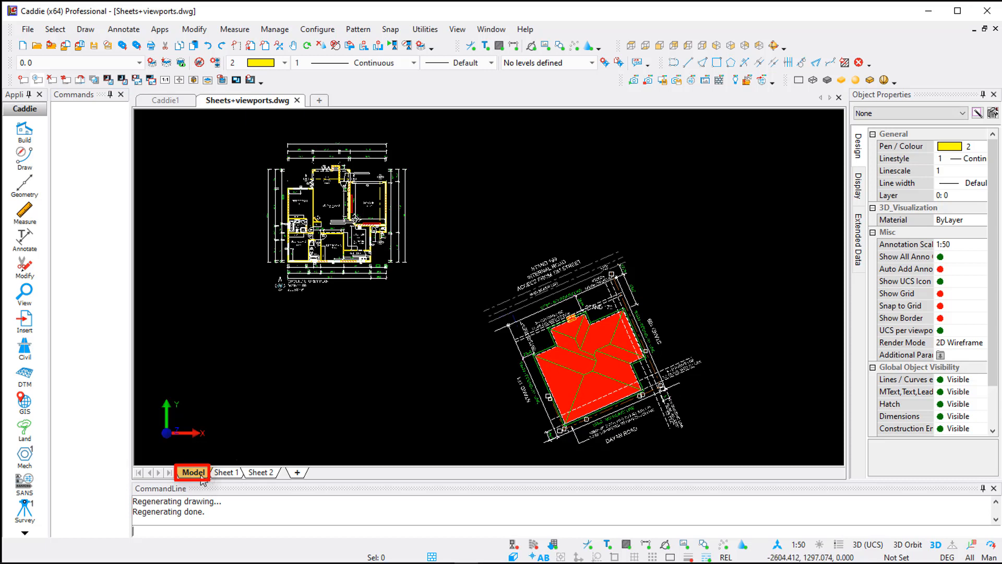
Switch from the model to the Sheet 1 layout.
click(225, 473)
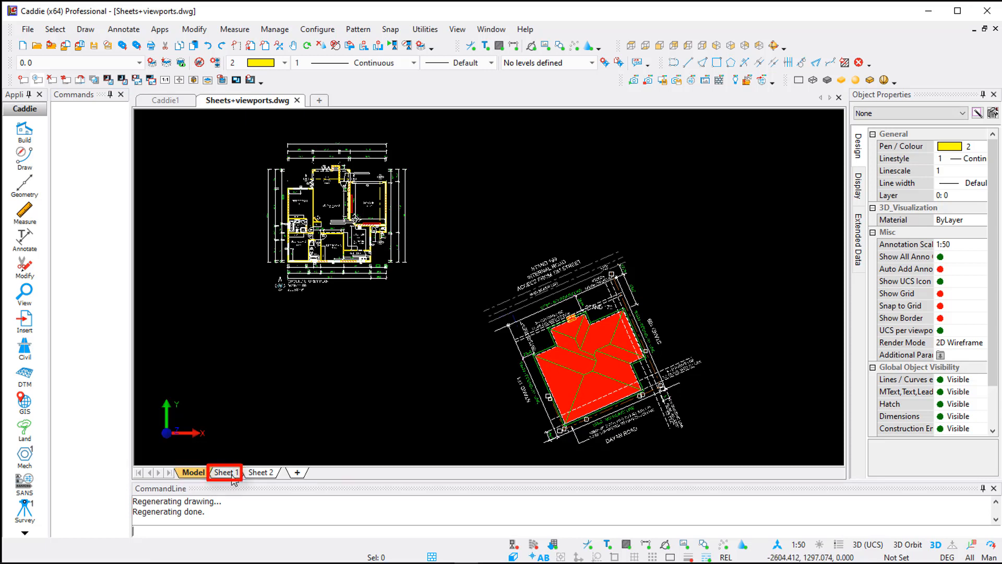
click(261, 472)
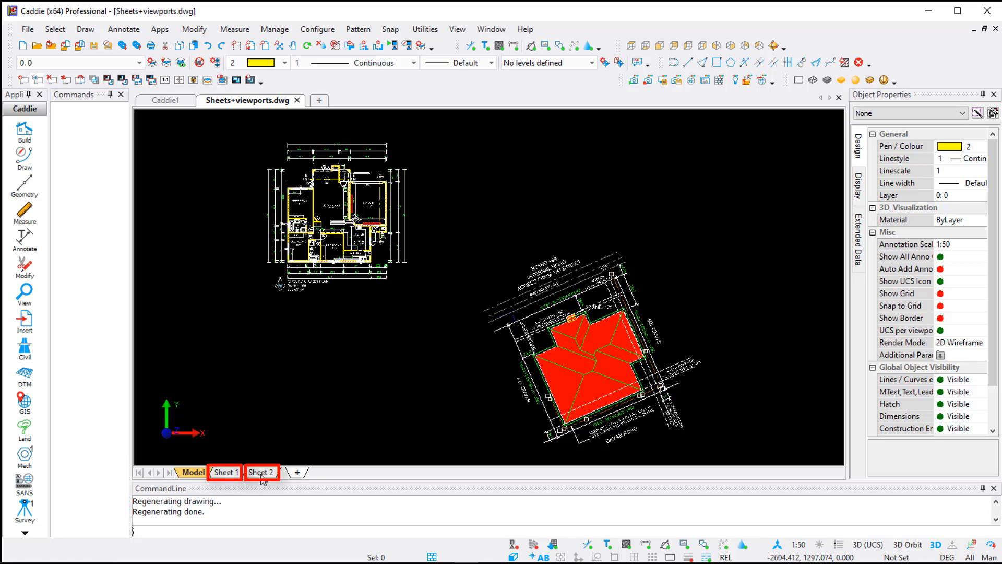
click(227, 472)
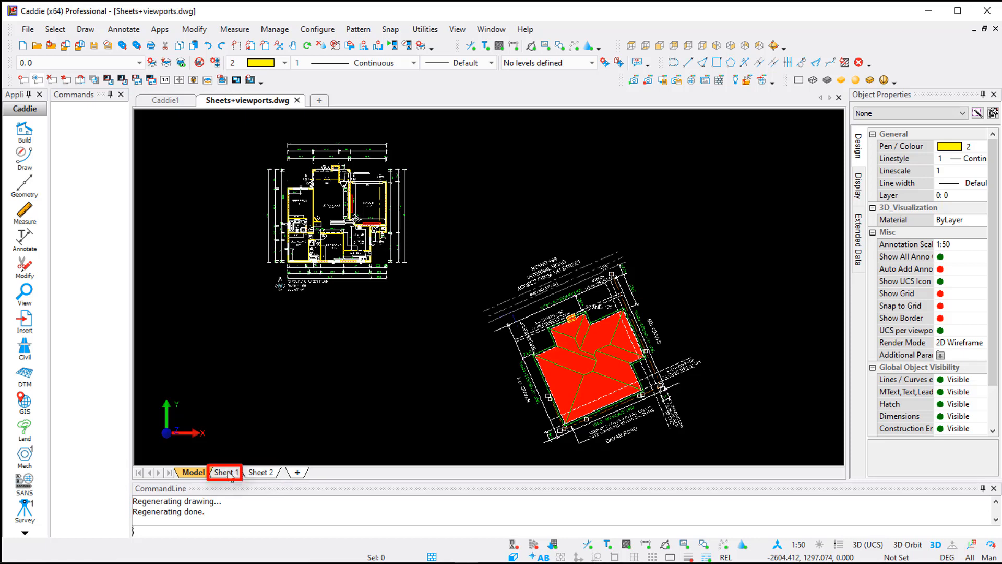
click(225, 472)
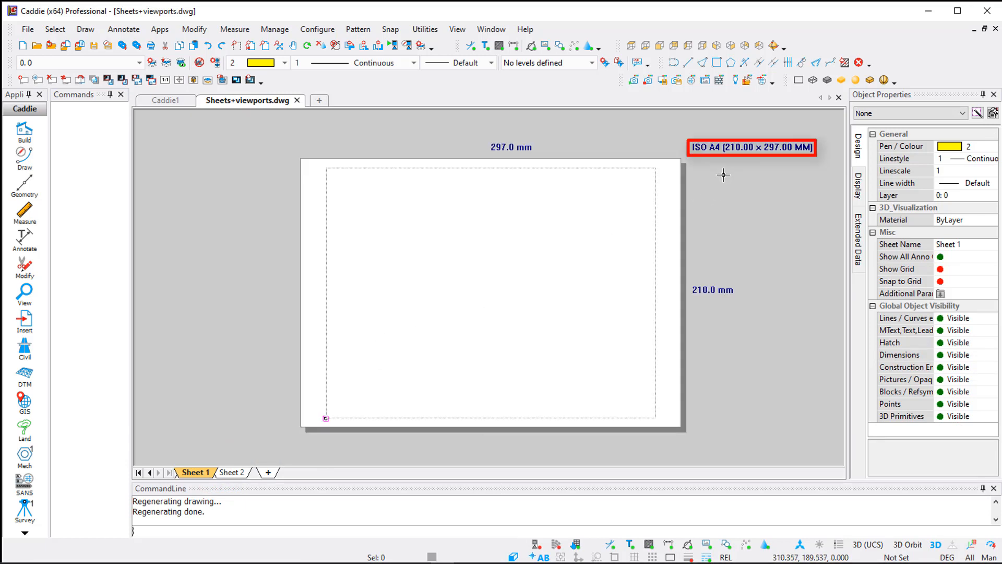
mouse_move(706, 168)
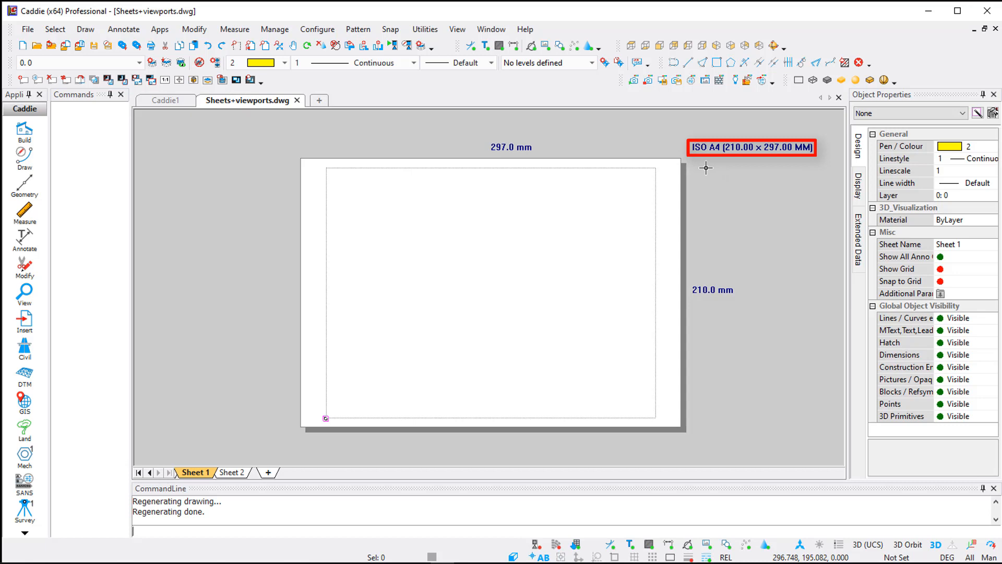
mouse_move(334, 257)
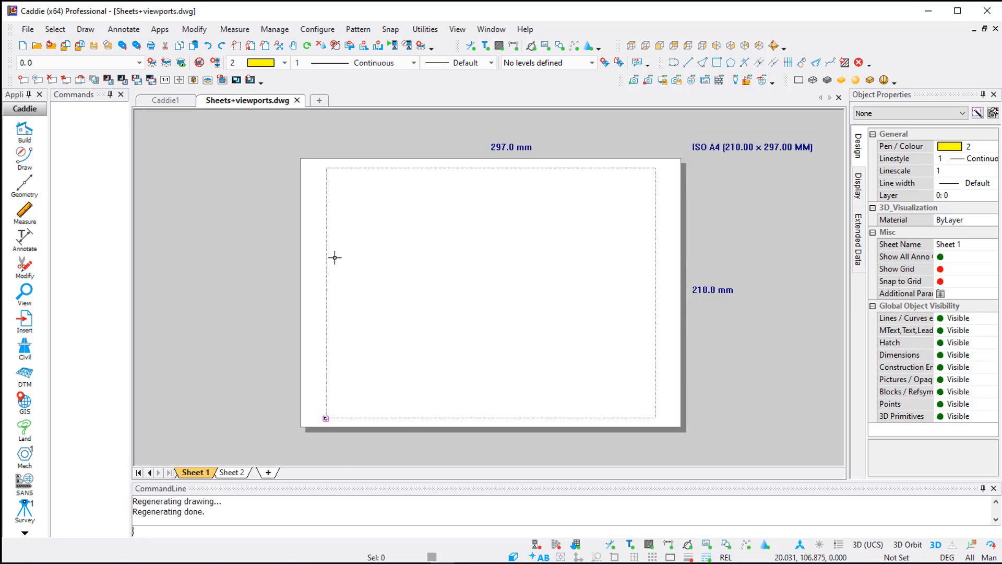
mouse_move(633, 187)
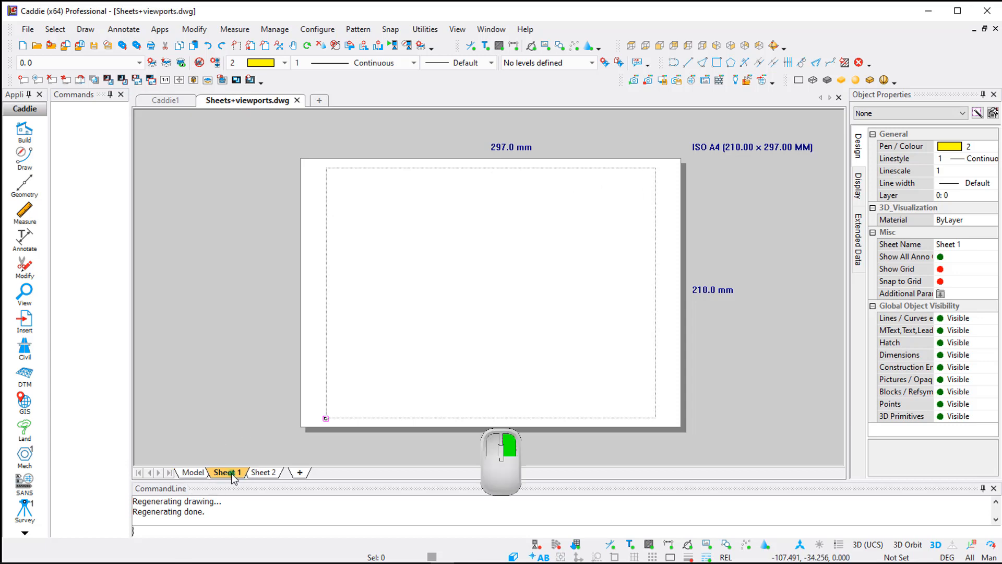
Assign the HP LaserJet 400 printer to Sheet 1 through Sheet Setup.
right_click(226, 473)
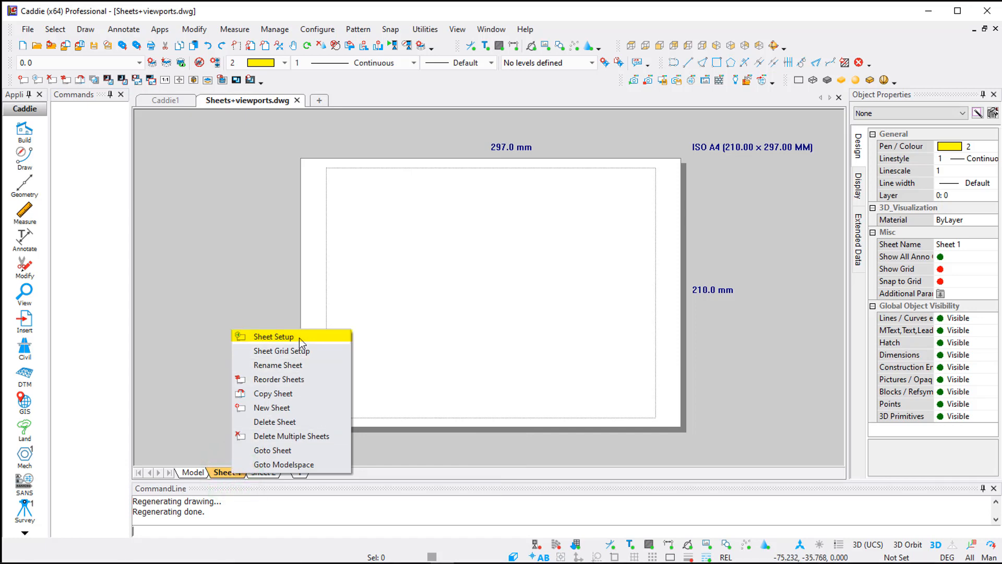
click(273, 336)
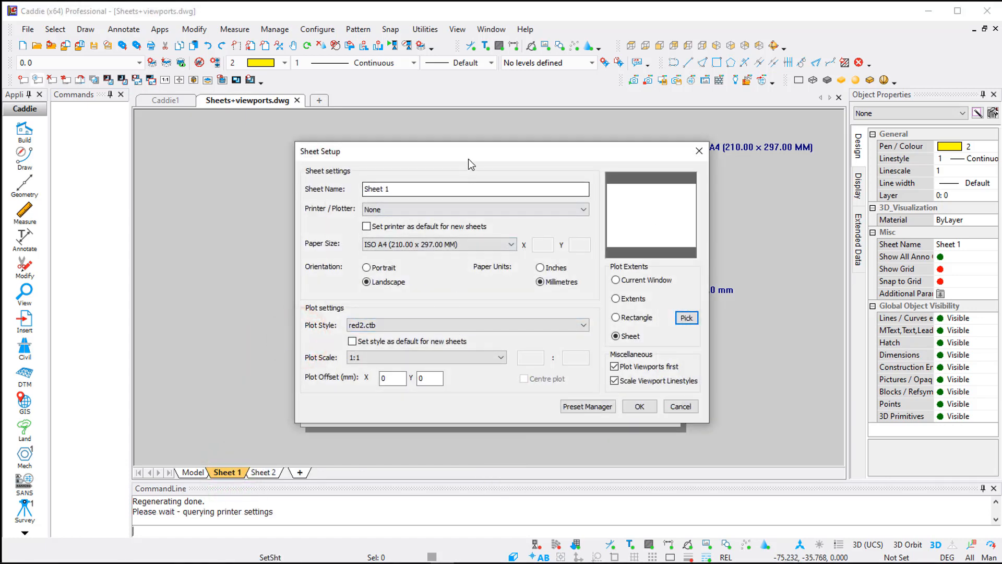
drag(470, 164, 576, 174)
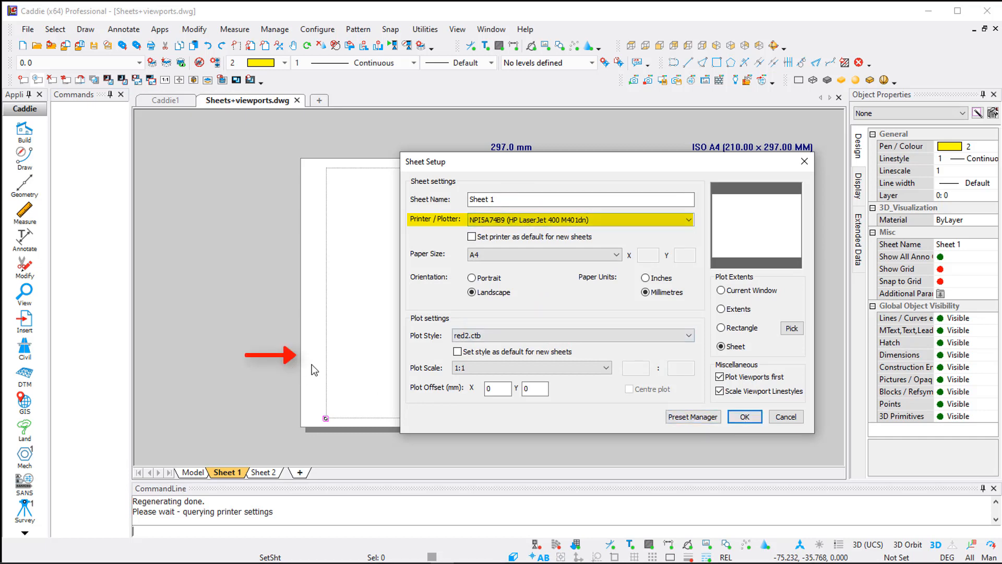
click(745, 416)
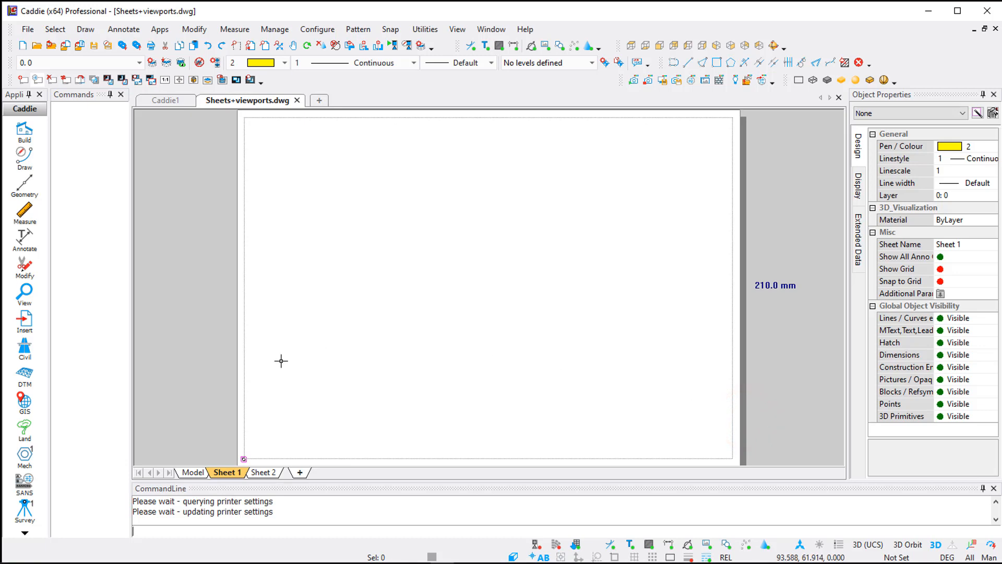
Name the sheet PDF and choose the PDF995 printer in Sheet Setup.
right_click(227, 473)
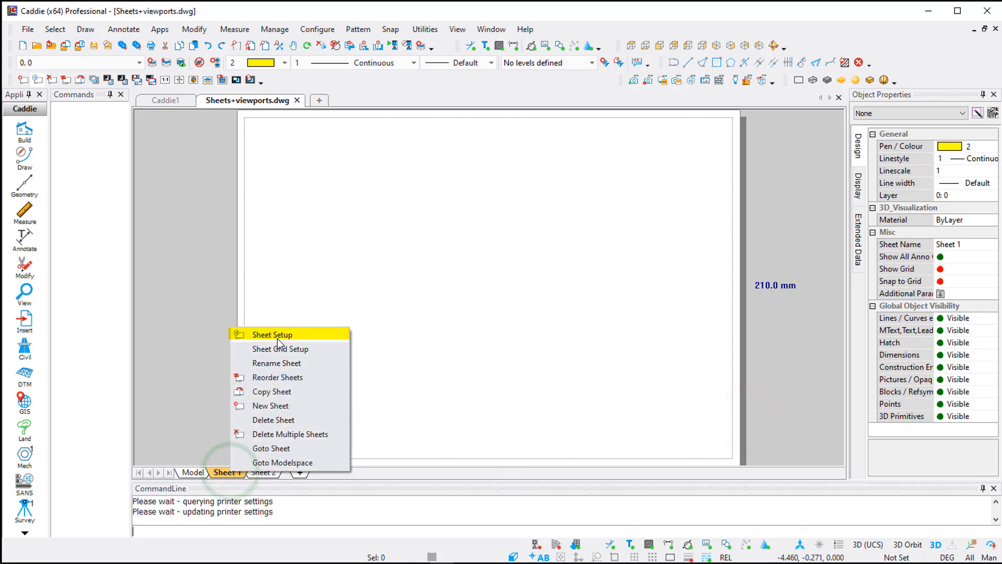
click(272, 334)
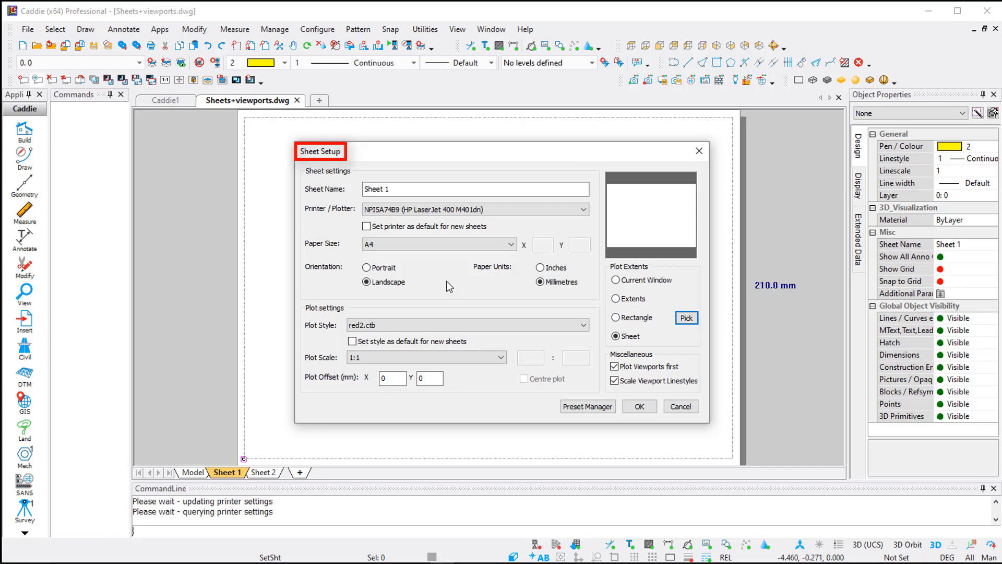
mouse_move(455, 288)
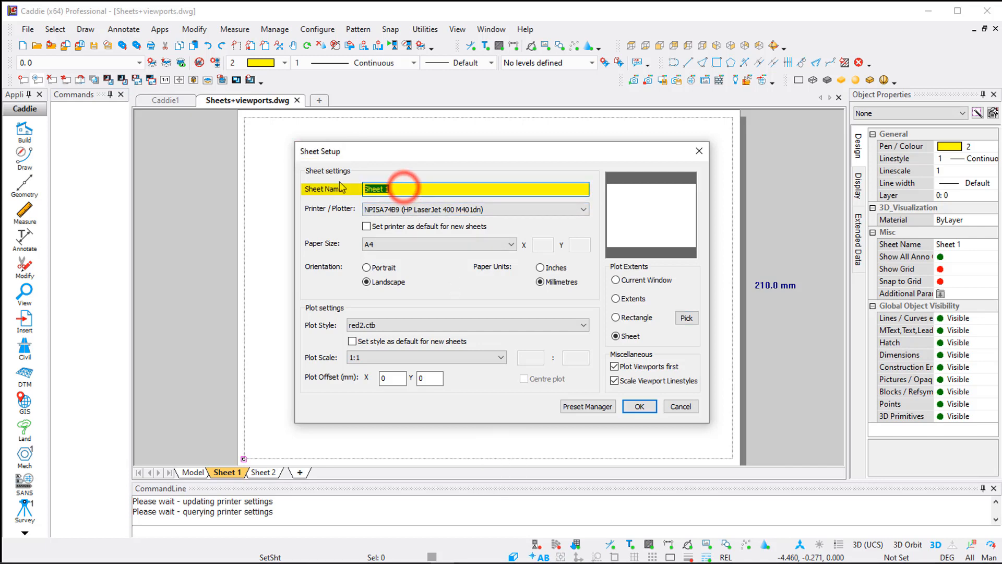
text(PDF)
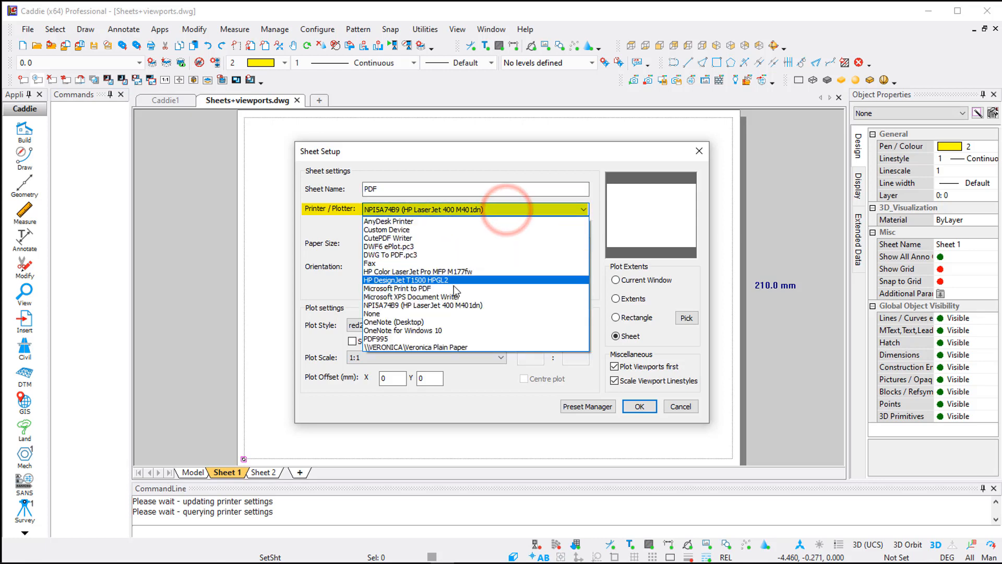
click(379, 338)
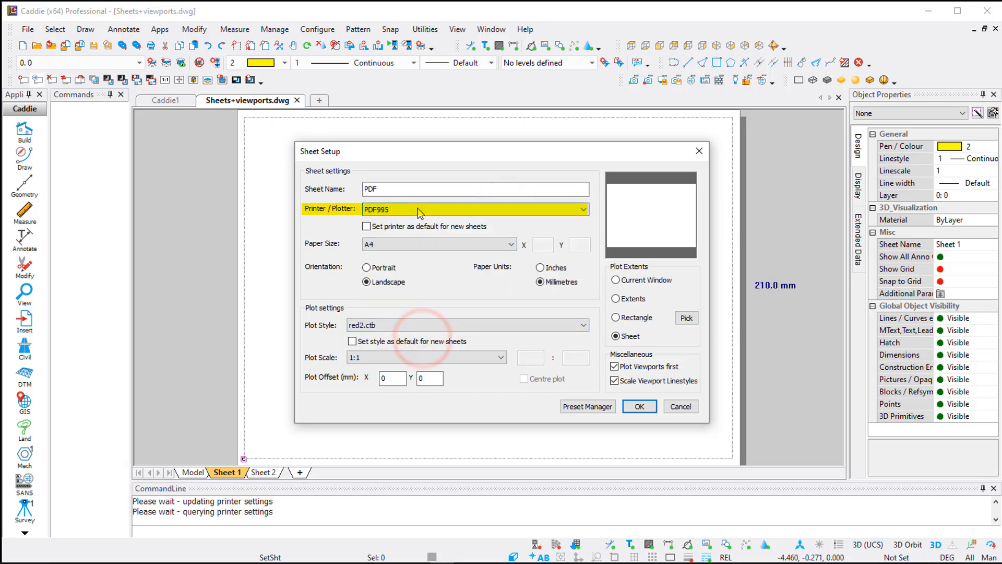
Set A2 landscape paper and the xMono_18.ctb plot style for the sheet.
click(510, 244)
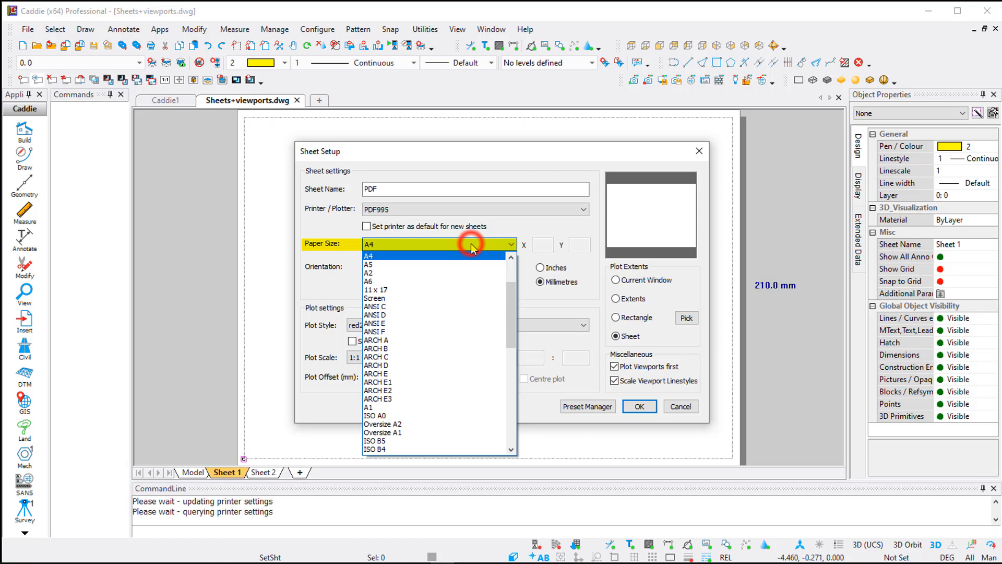
click(367, 273)
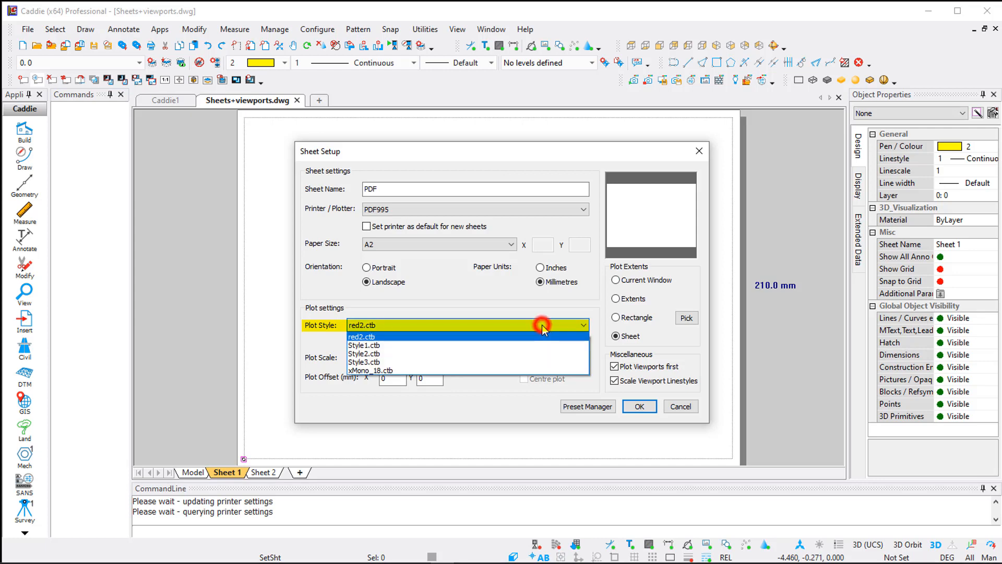
mouse_move(443, 351)
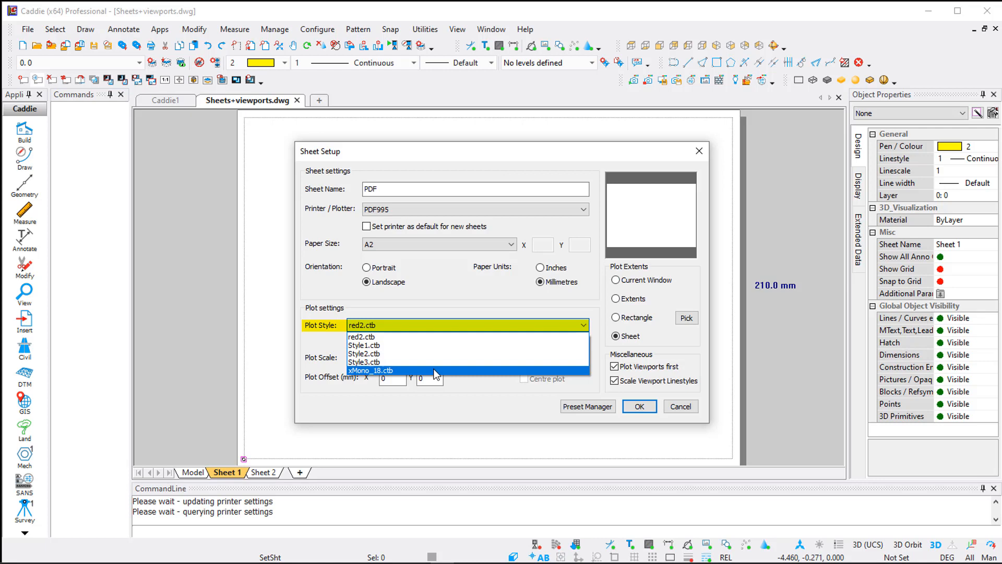
click(367, 370)
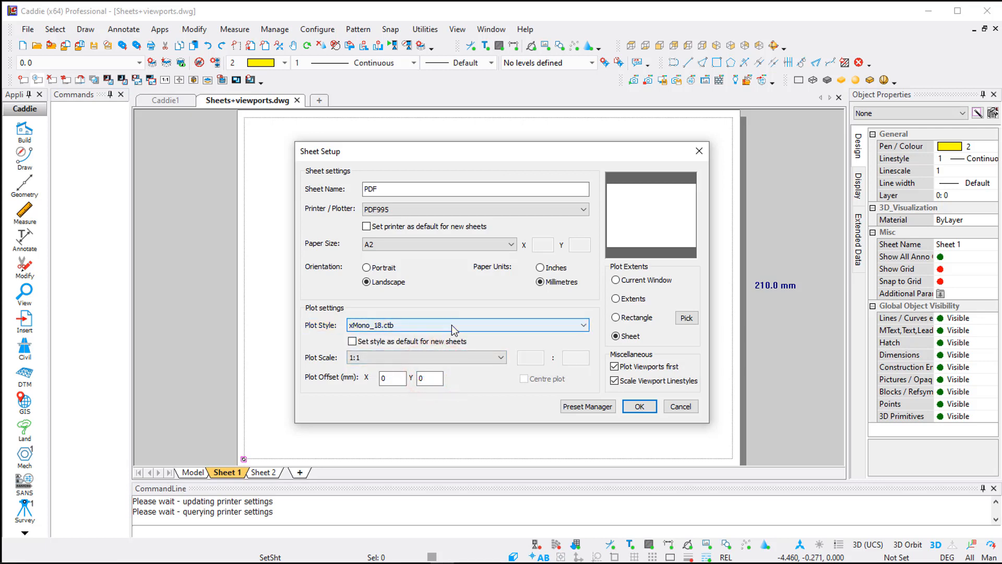
click(425, 357)
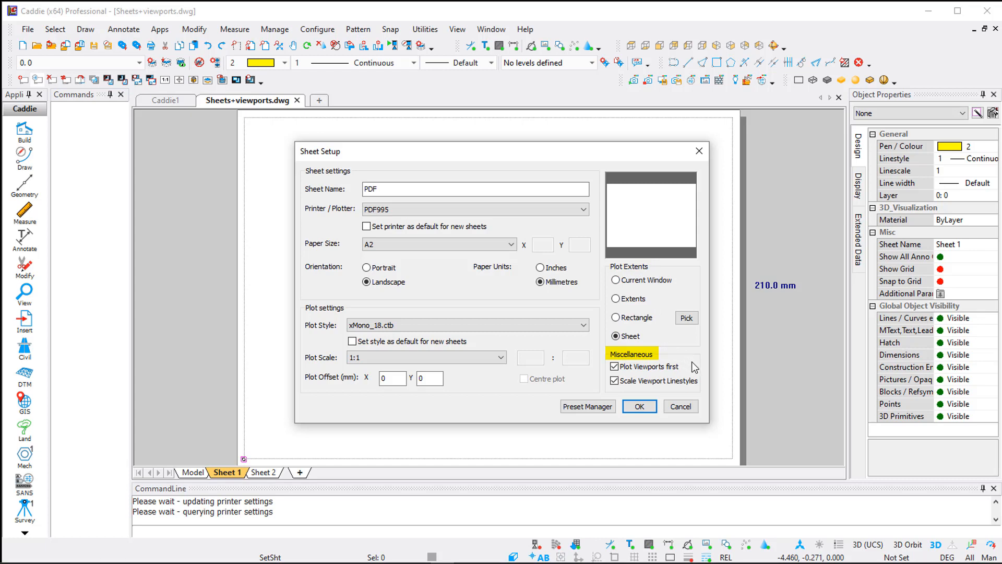
mouse_move(694, 397)
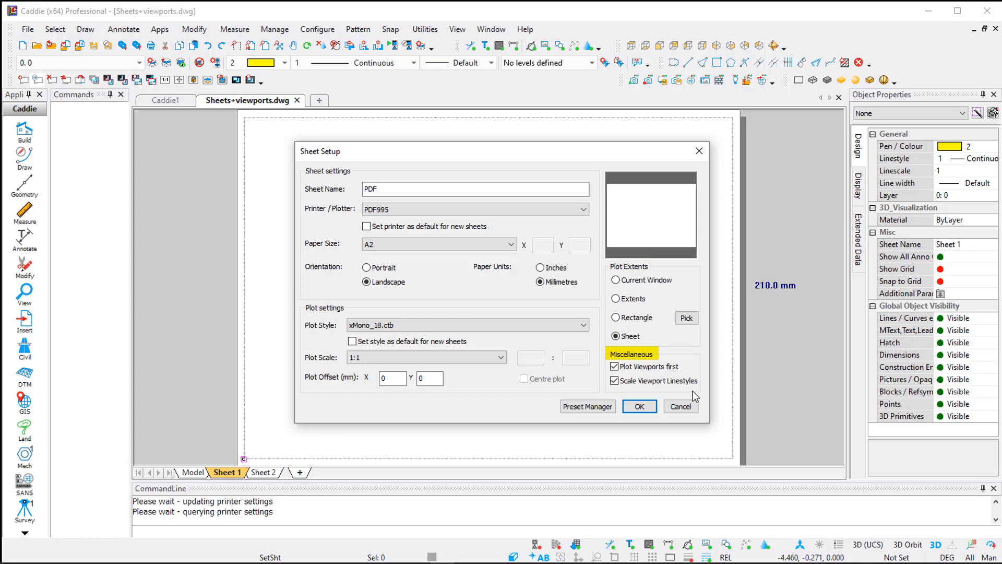
click(639, 407)
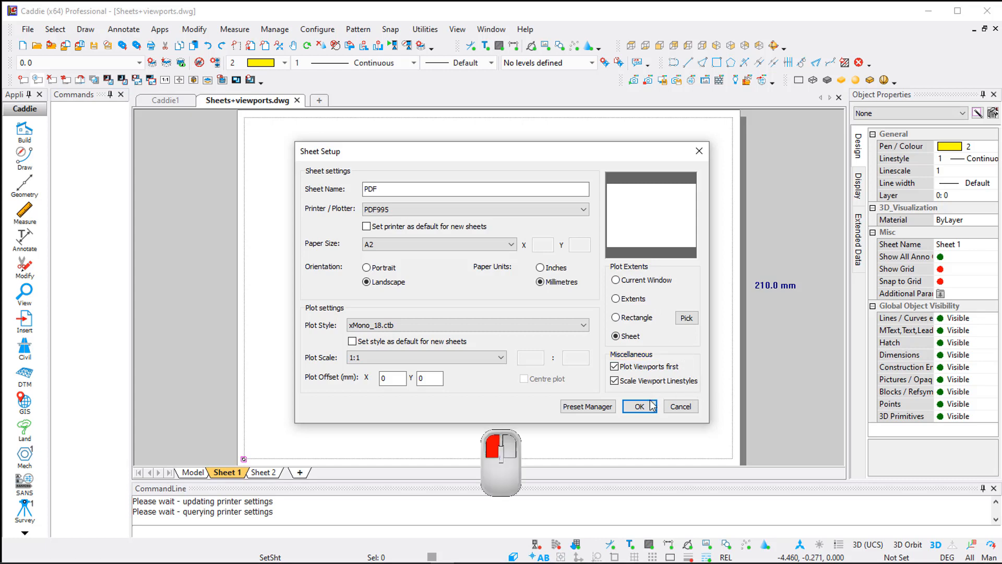
Confirm the PDF sheet settings and show the Insert application commands.
click(639, 406)
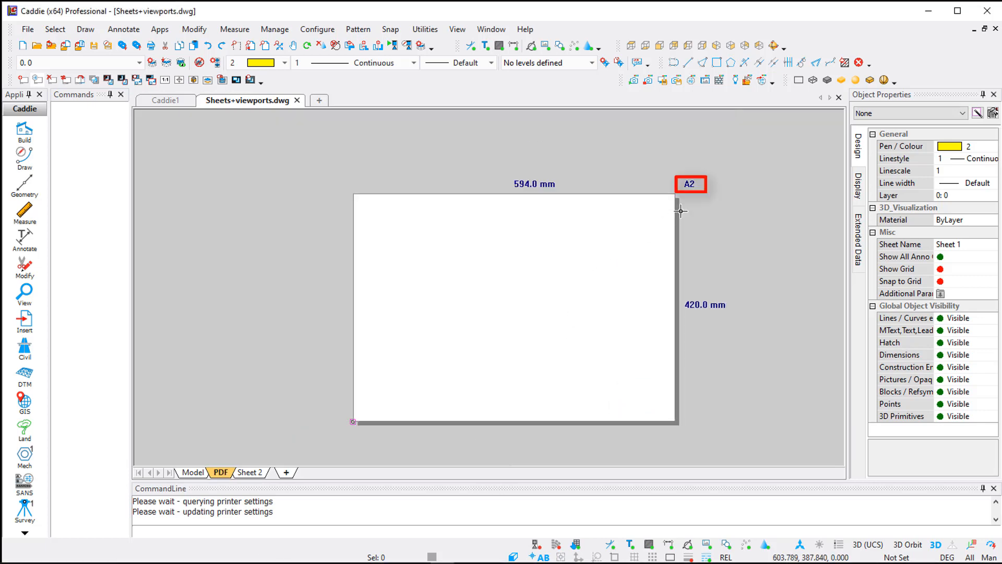
mouse_move(698, 196)
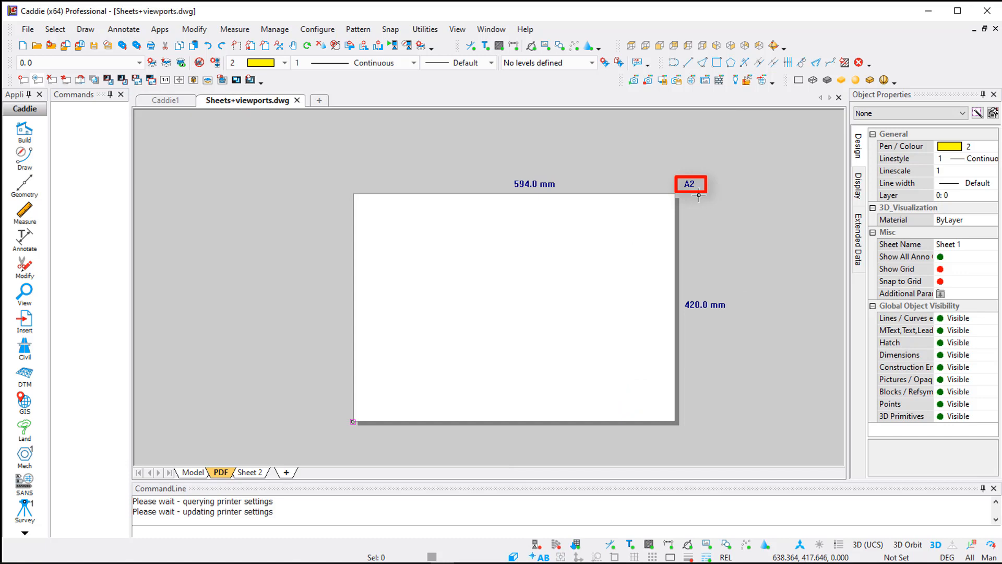
mouse_move(361, 194)
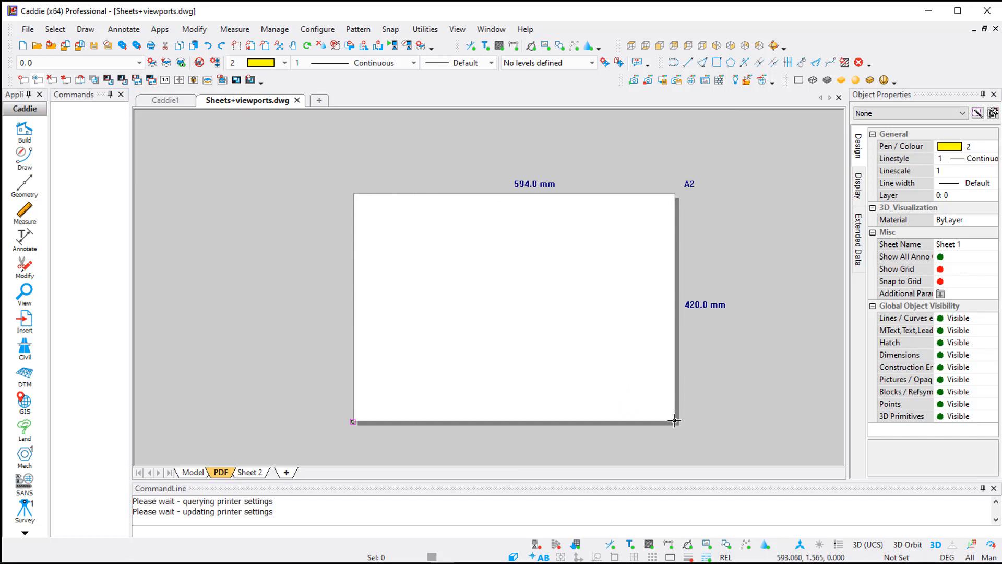
mouse_move(555, 337)
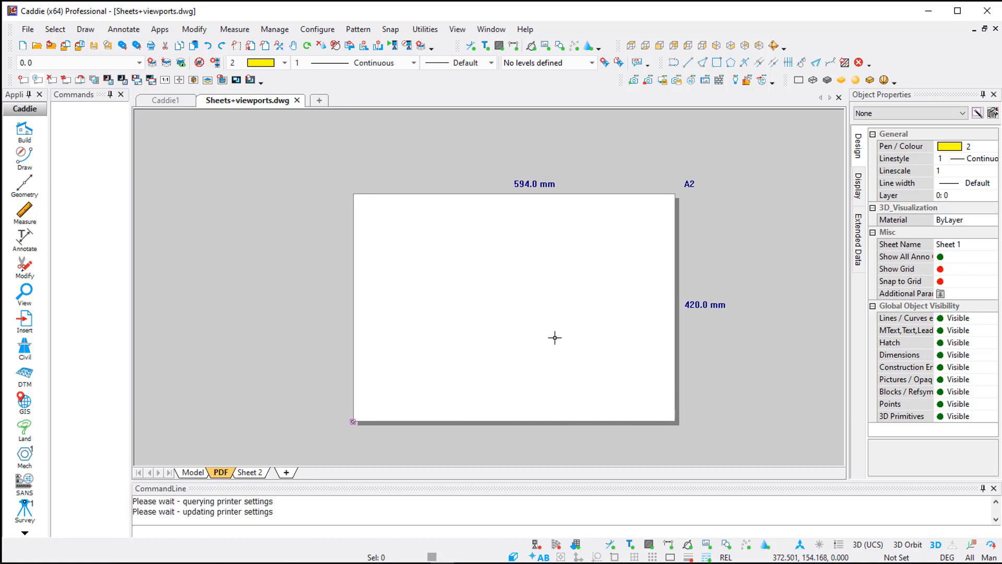
mouse_move(250, 294)
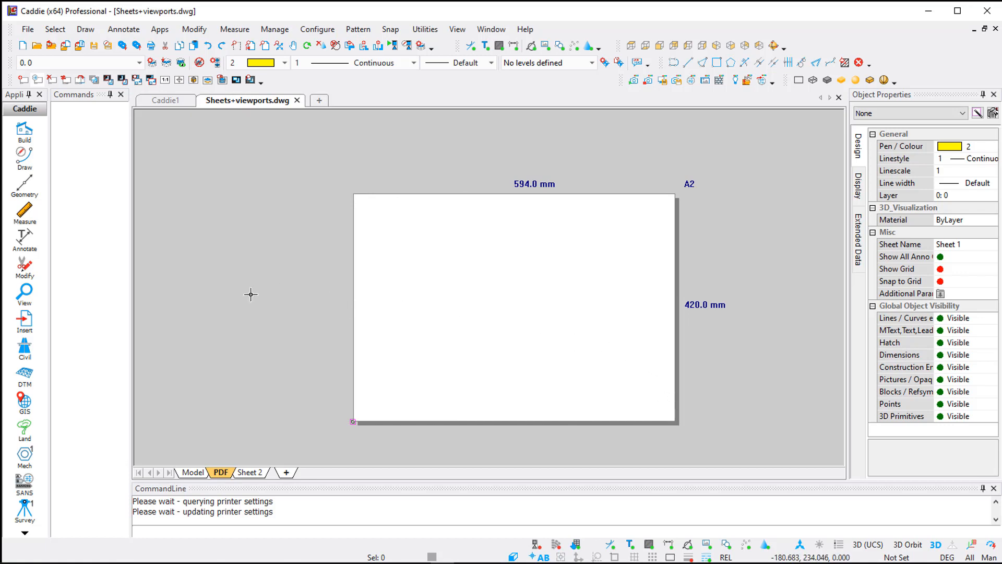
click(24, 321)
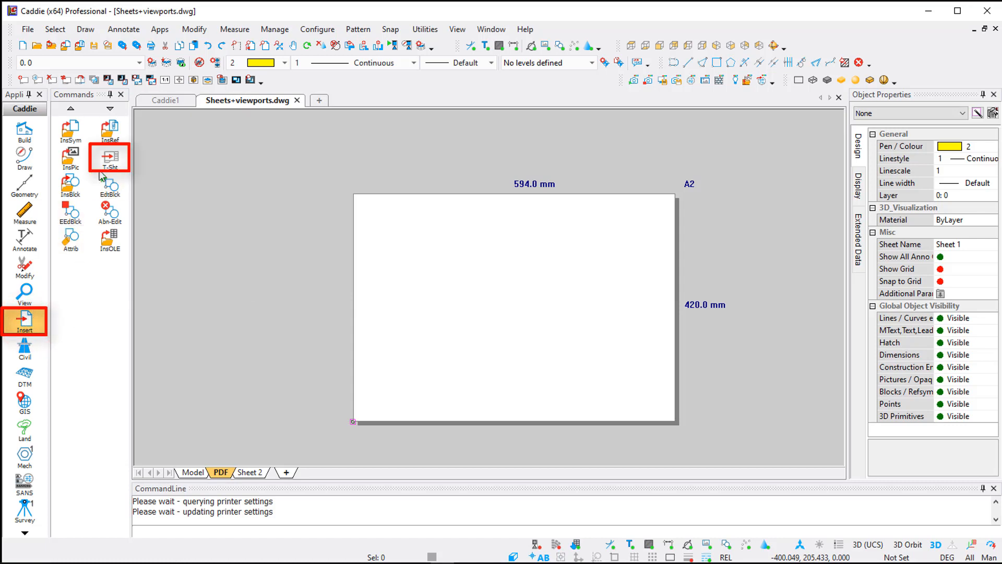
Insert the A2 Title Sheet layout onto the PDF sheet via T-Sht.
click(109, 156)
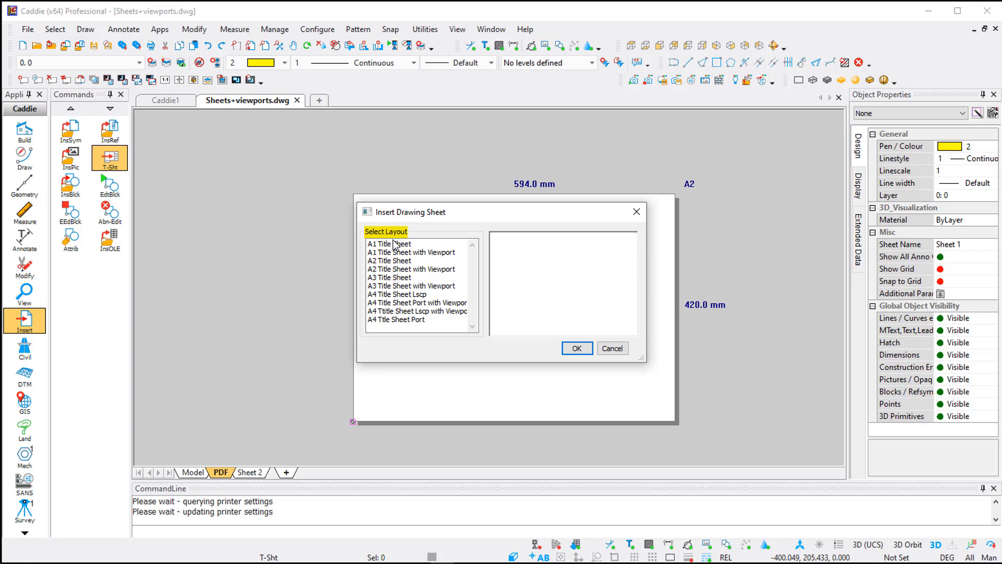
click(409, 261)
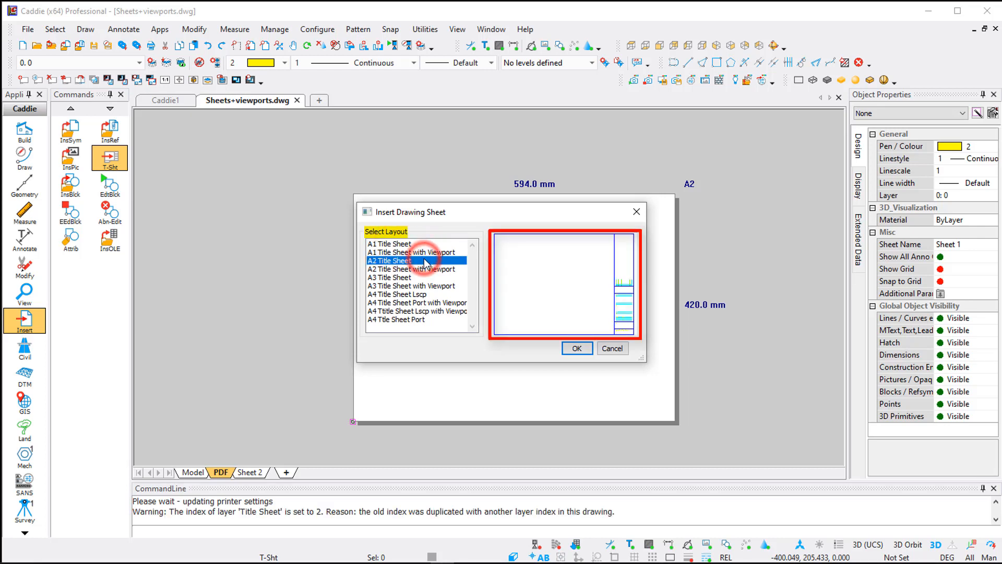
click(577, 348)
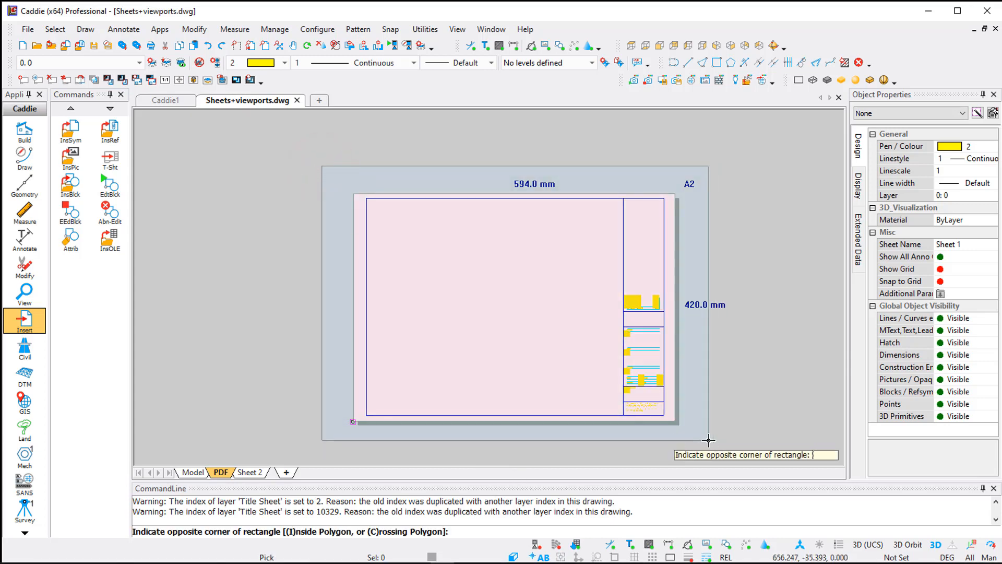
Recolour the whole inserted border and title block to black.
click(707, 439)
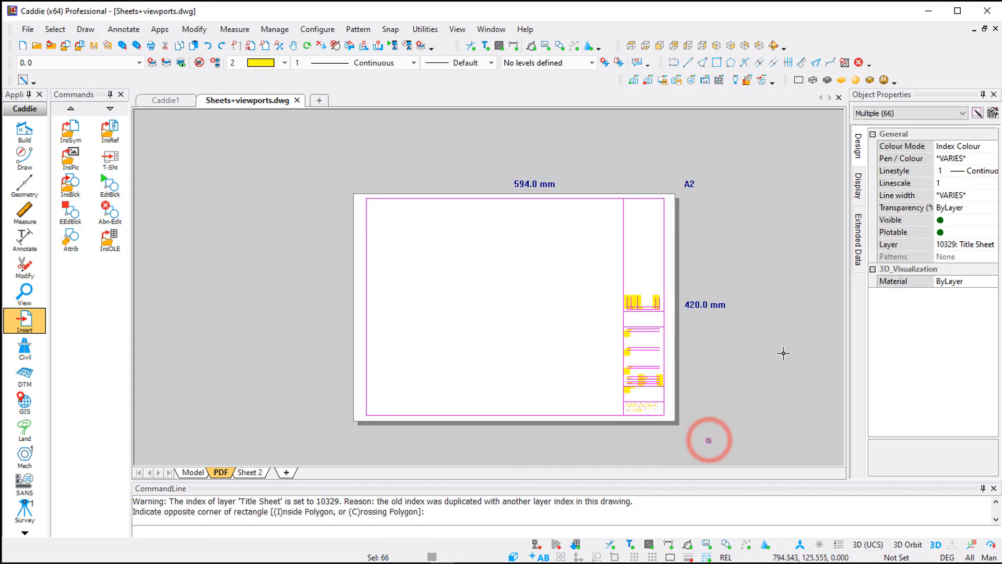
click(961, 156)
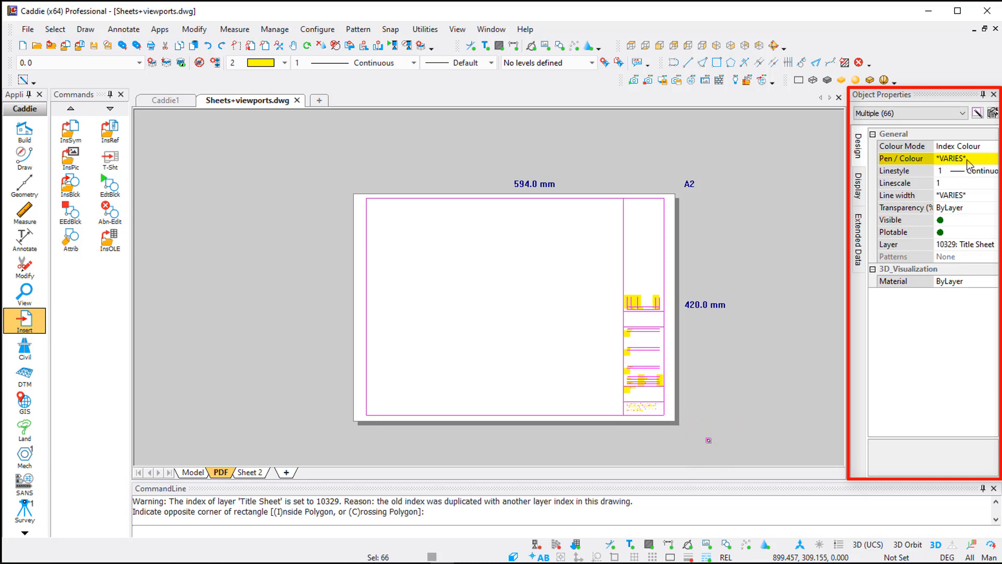
click(993, 156)
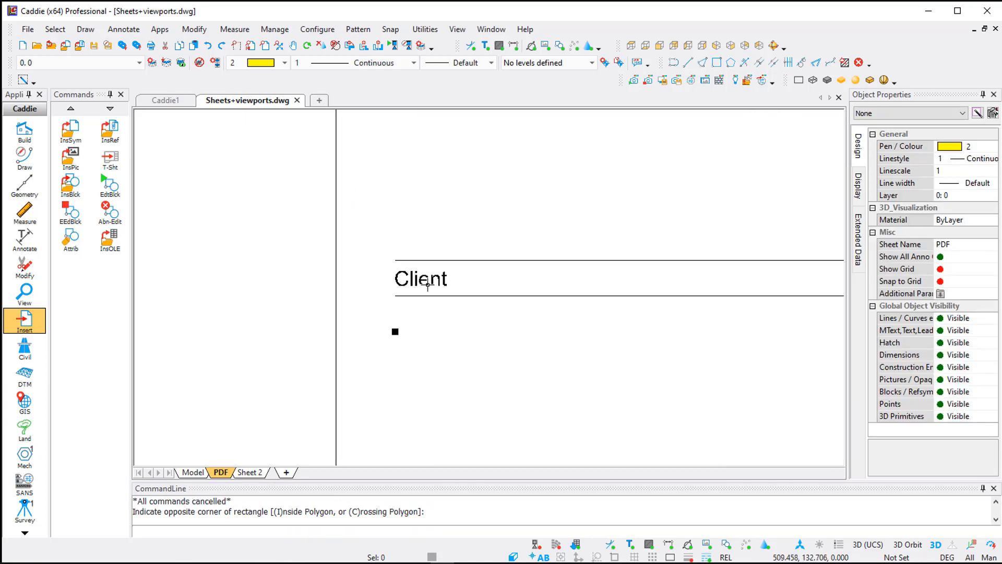
Edit the Client label so it reads 'Client : CADDIE'.
click(424, 283)
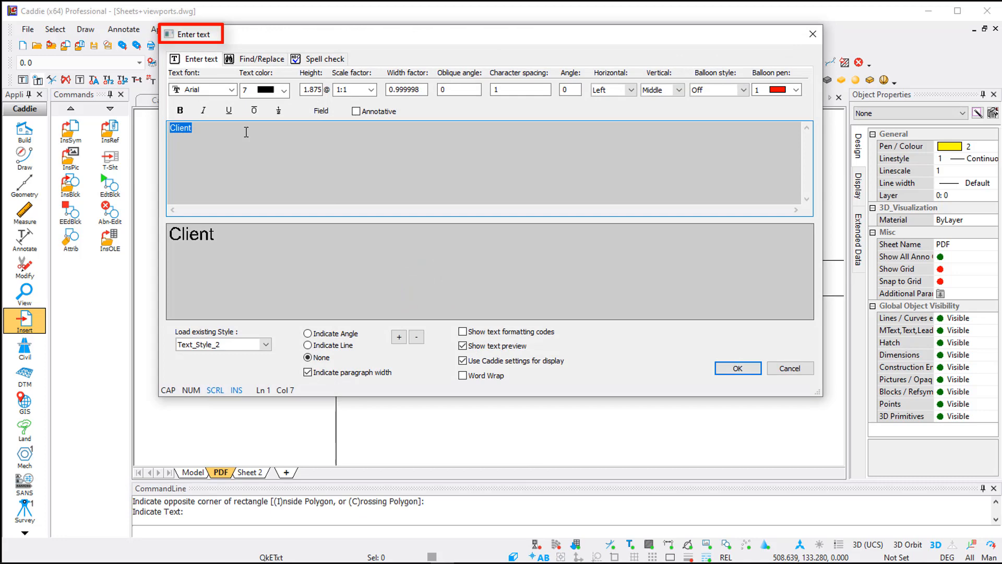
text(: CA)
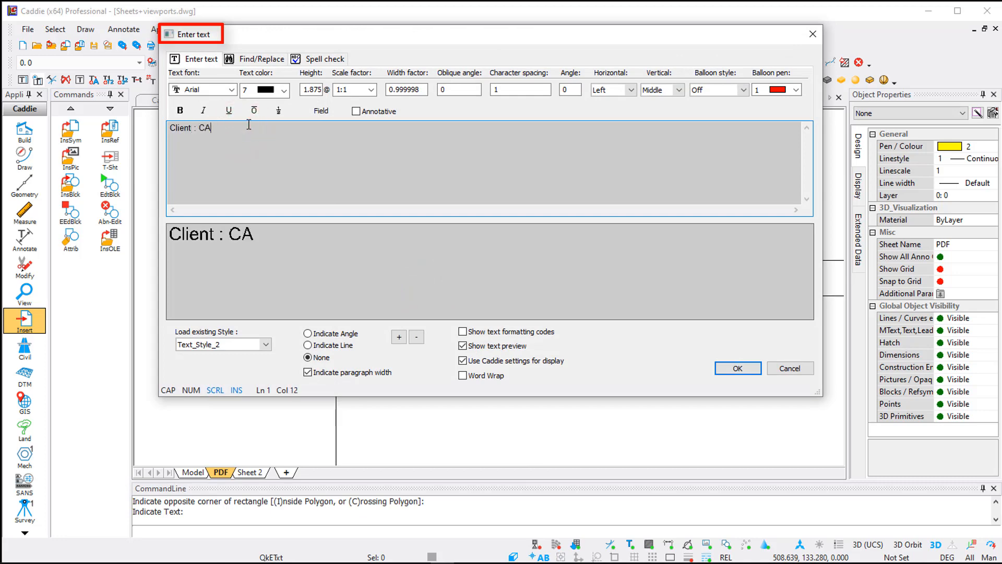
text(DDIE)
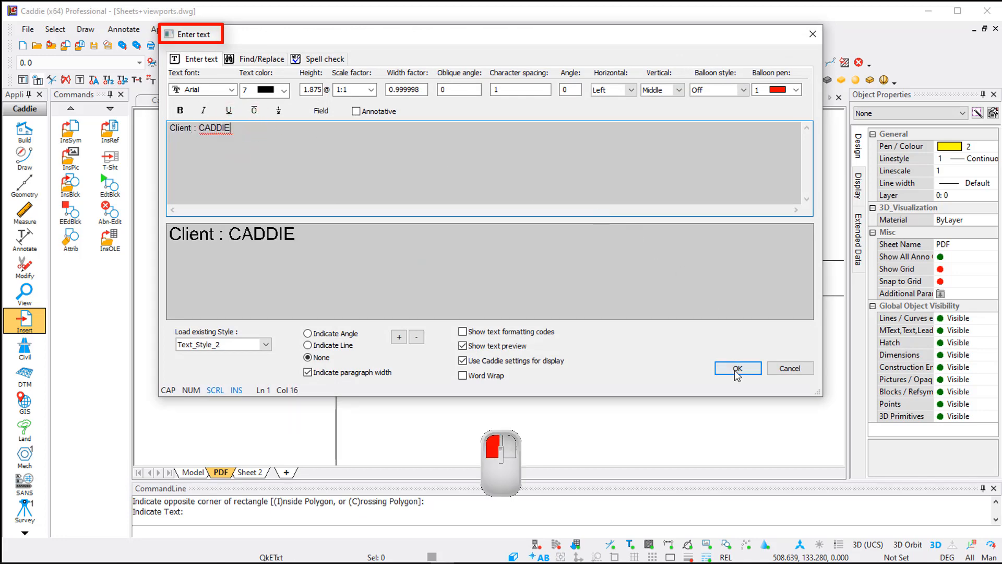
click(737, 369)
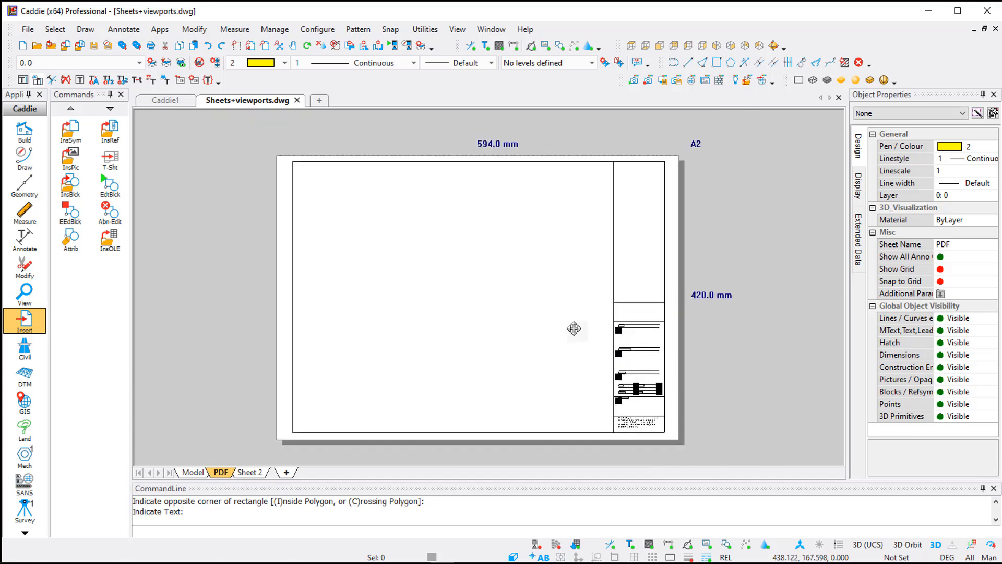
mouse_move(558, 273)
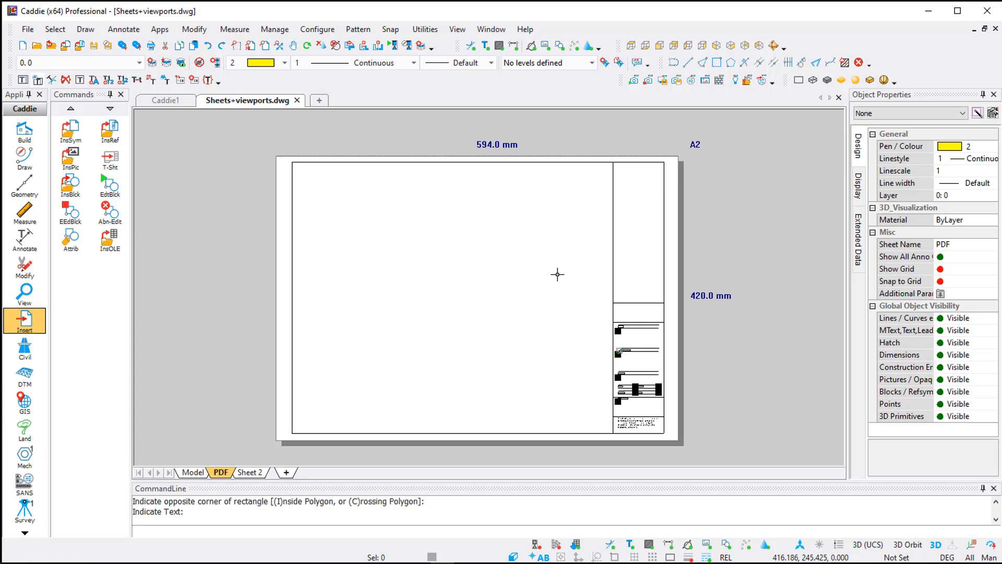
mouse_move(642, 205)
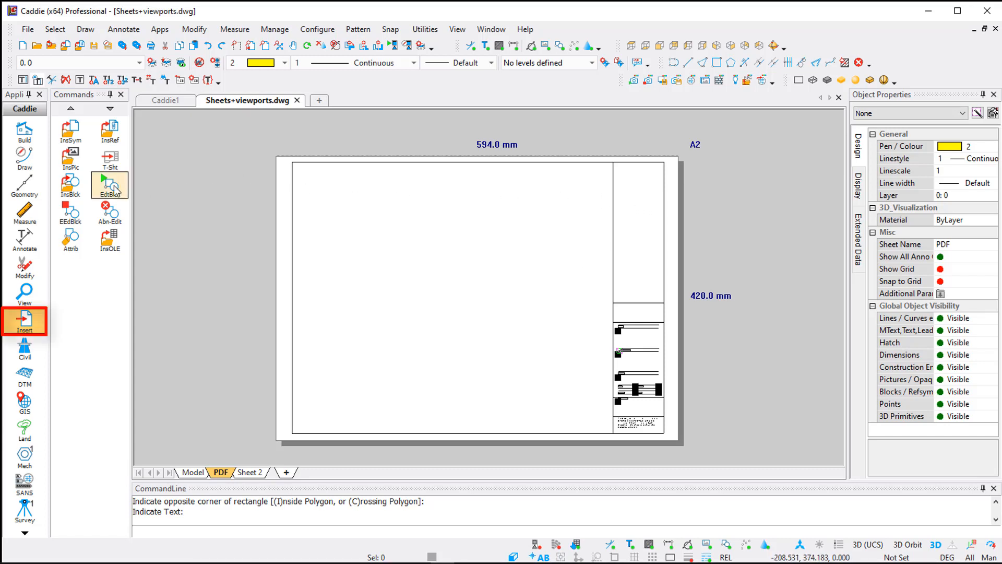
mouse_move(71, 159)
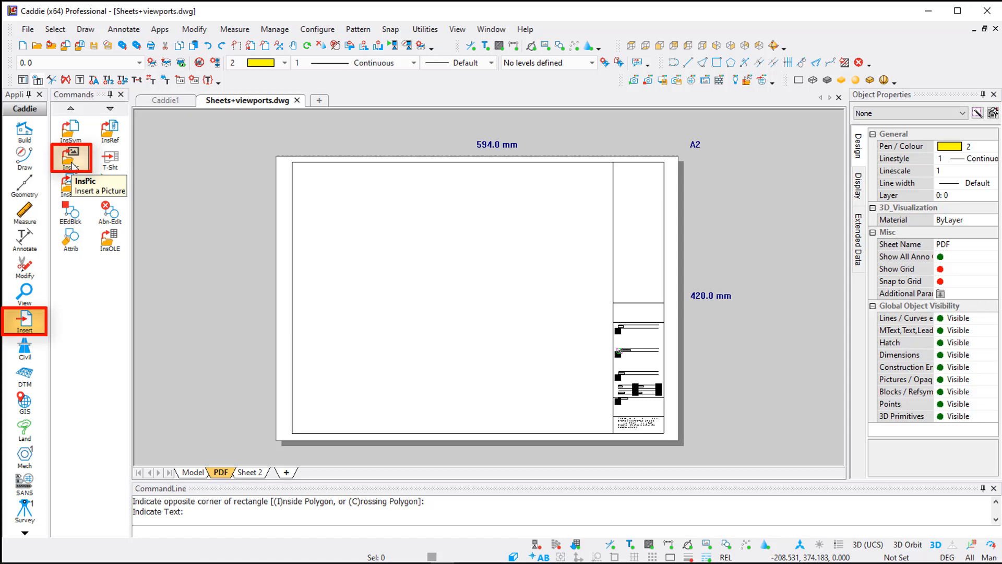
Insert caddie.jpg into the title block's top panel and resize it to fit.
click(71, 159)
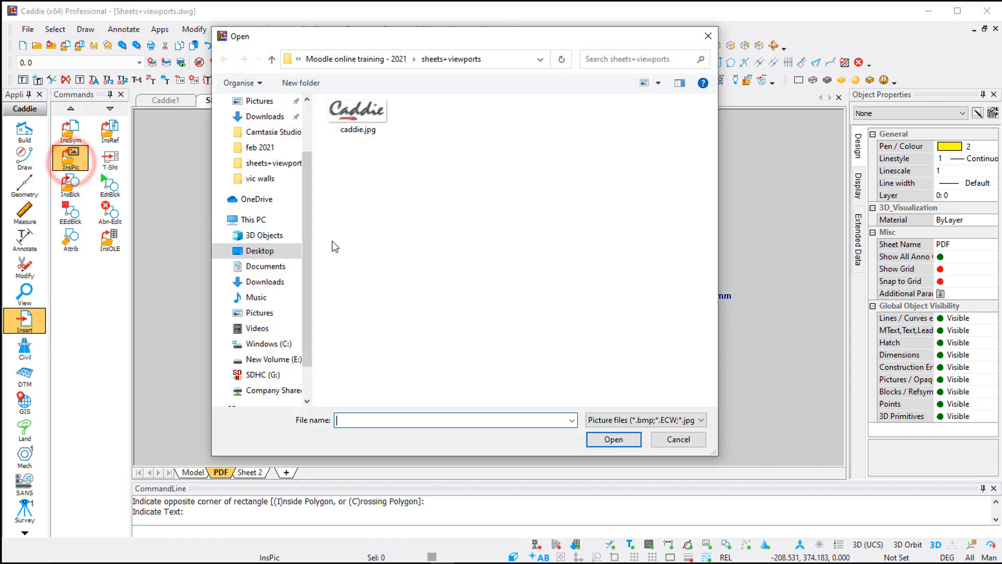
click(357, 109)
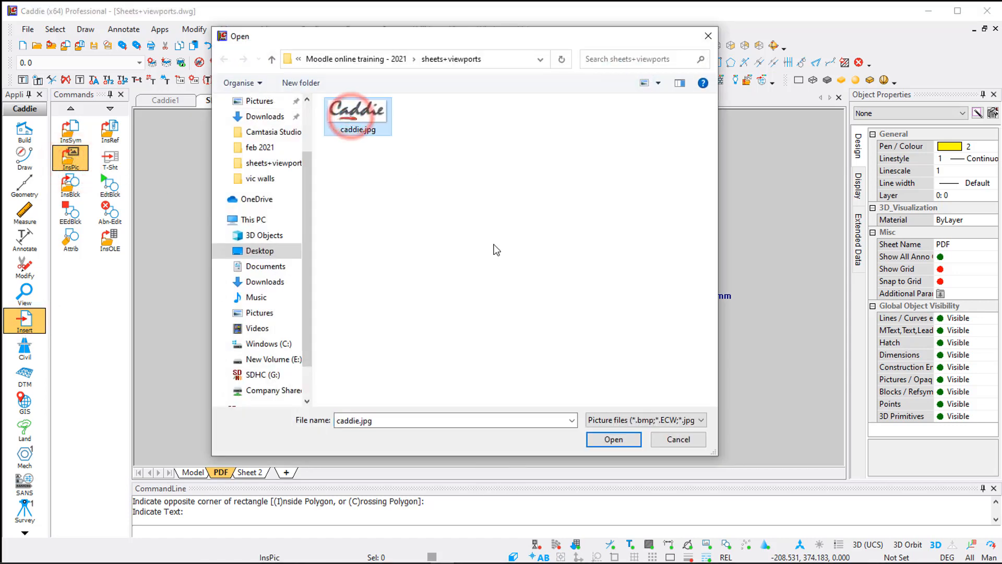
click(702, 420)
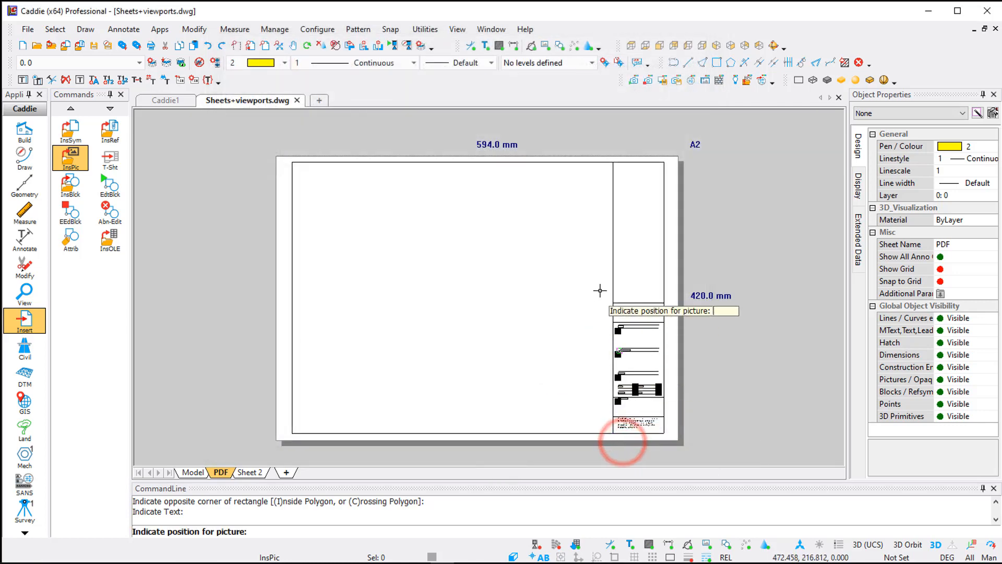
click(616, 198)
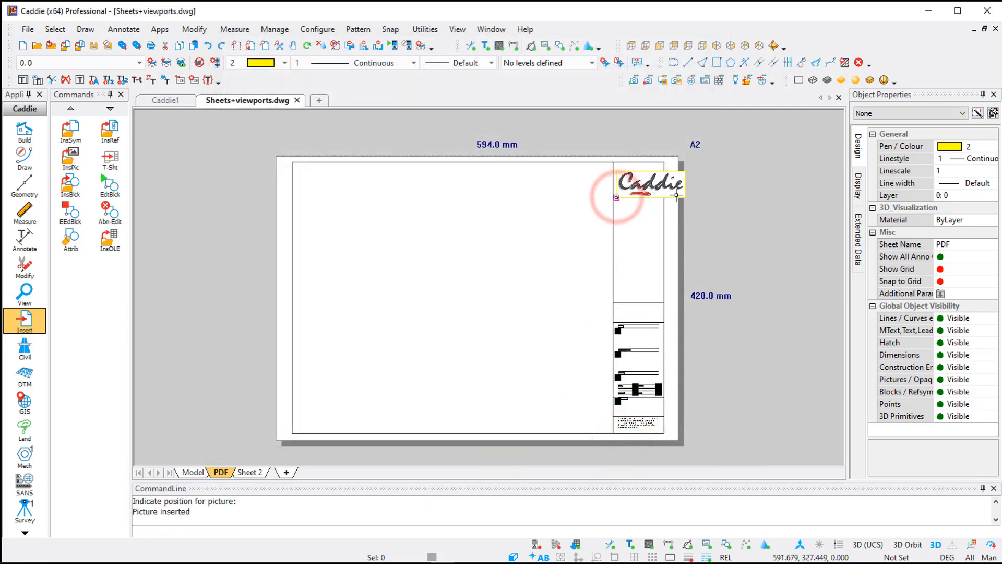
click(649, 186)
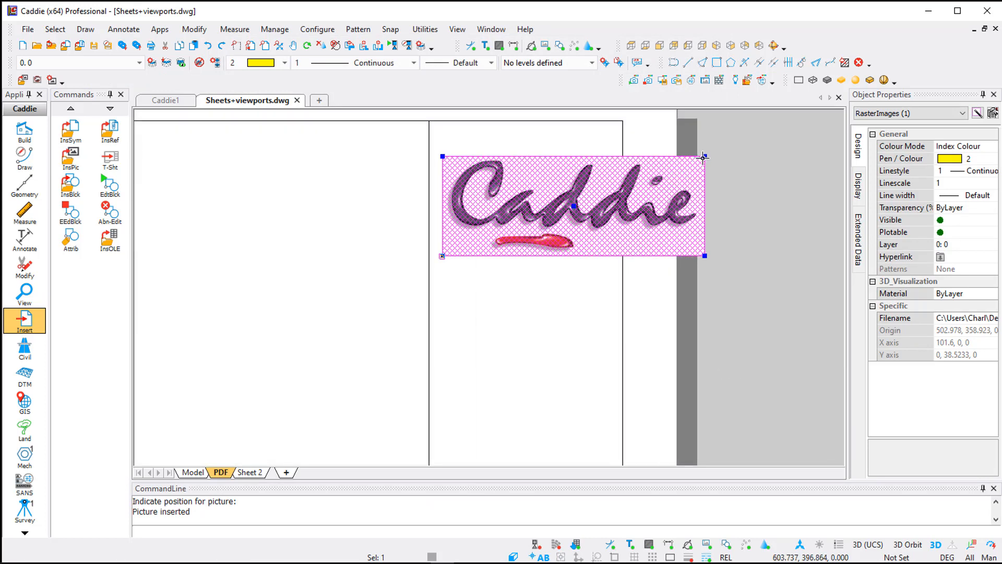
drag(703, 156, 602, 210)
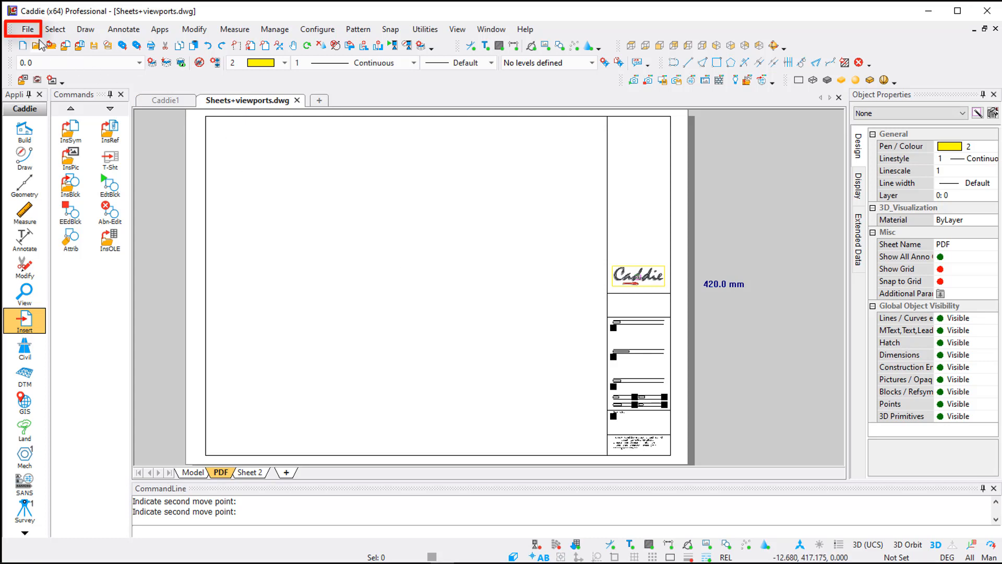
Add the sheet to the Titlesheets drawing as 'NEW A2 CADDIE' and return to the model.
click(27, 28)
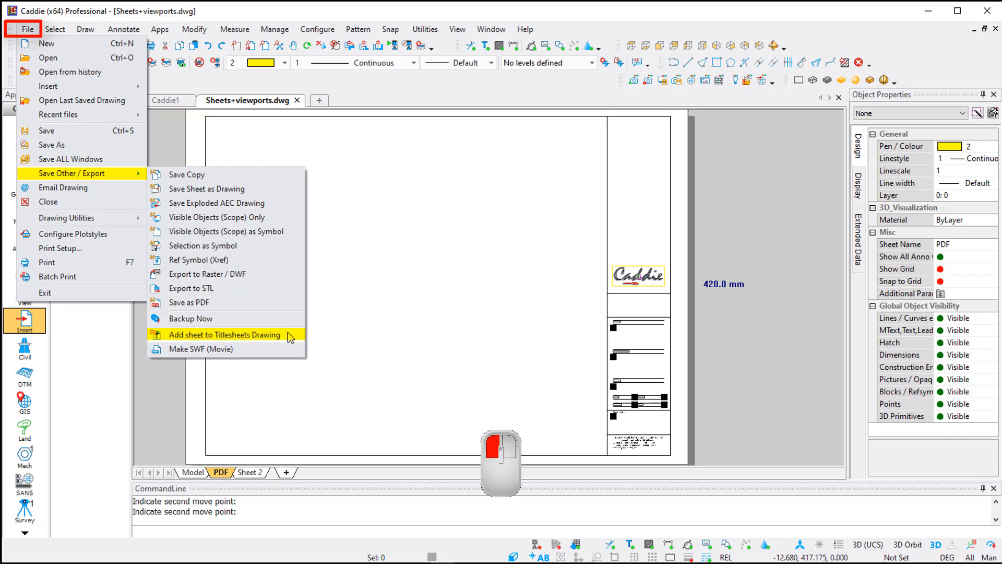
click(223, 334)
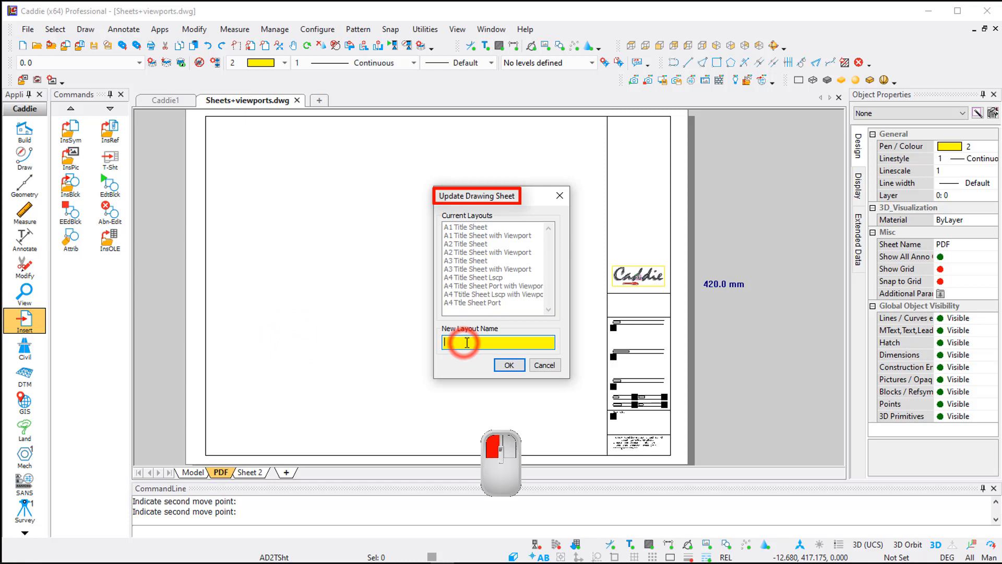
text(NEW A2 CADDIE)
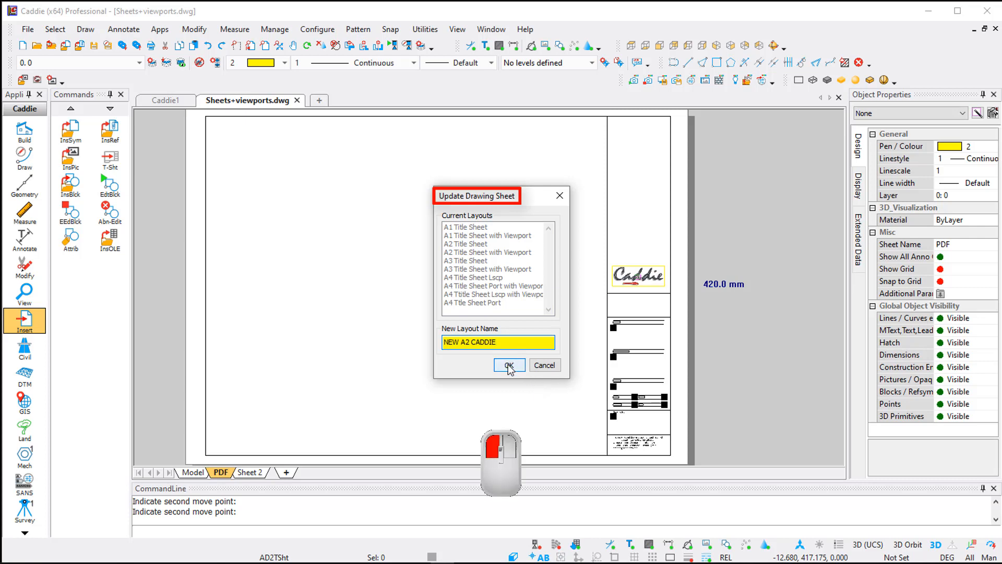
click(509, 365)
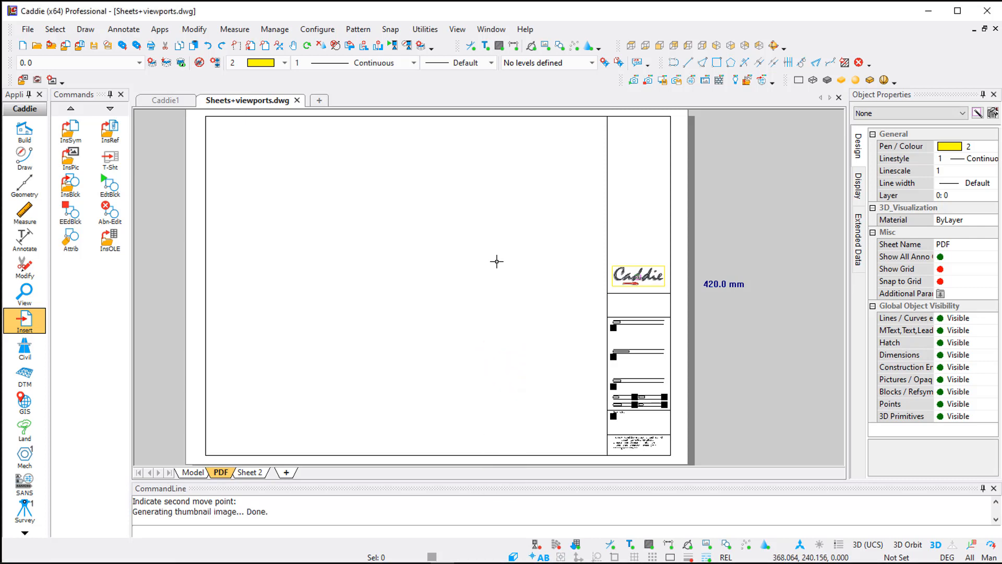
mouse_move(379, 275)
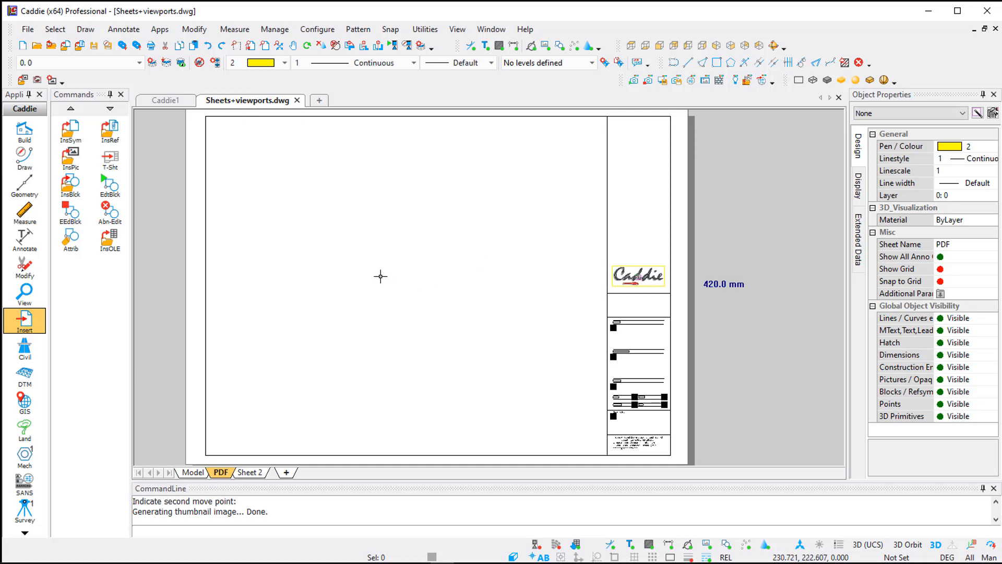
mouse_move(305, 308)
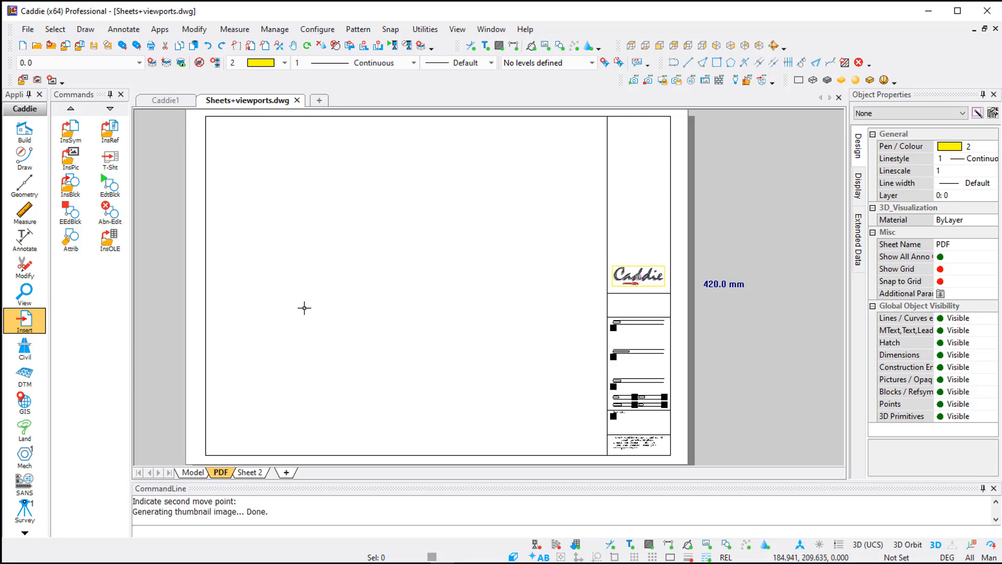
click(193, 473)
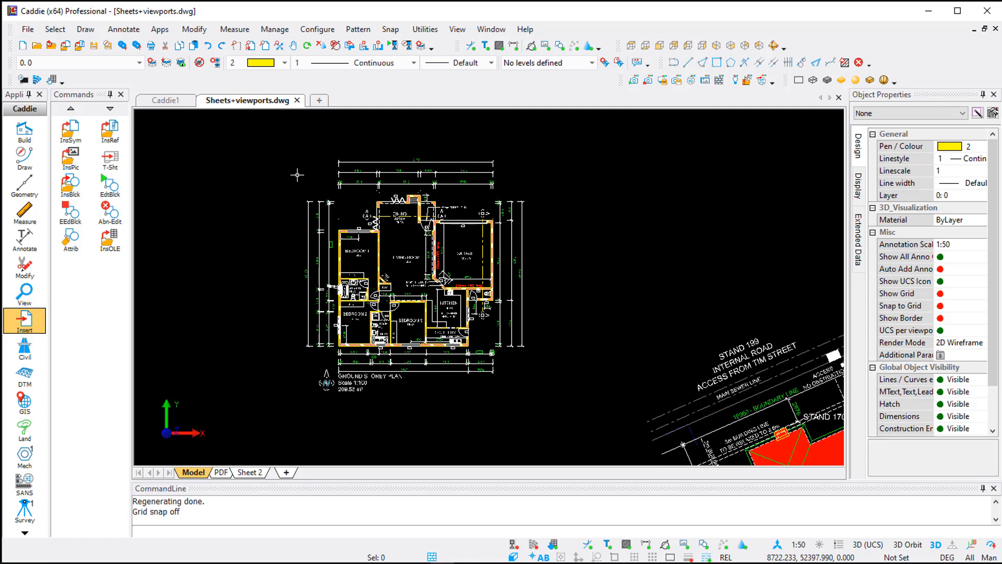
mouse_move(292, 148)
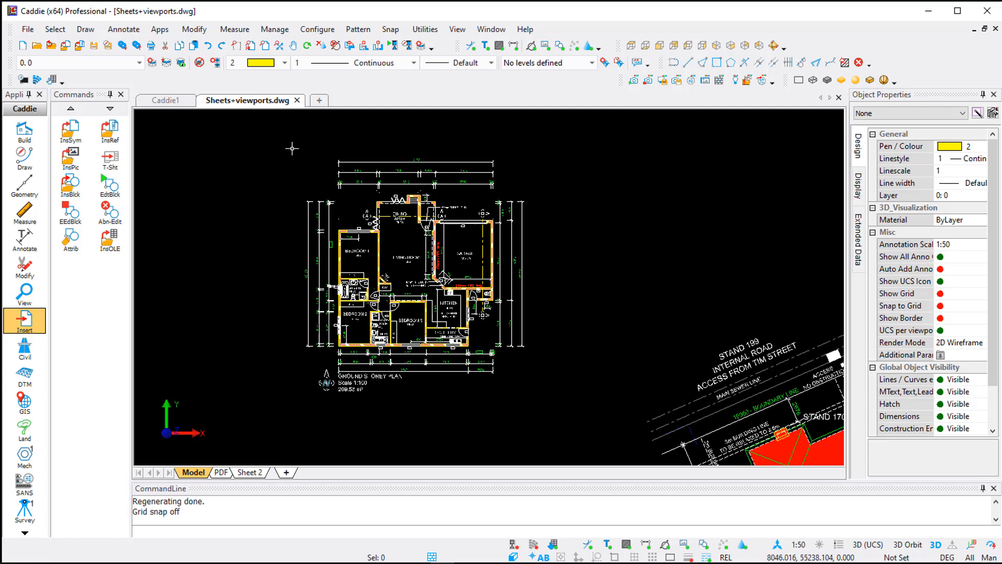
Window-select the ground floor plan and add it to the PDF sheet as a viewport.
click(298, 152)
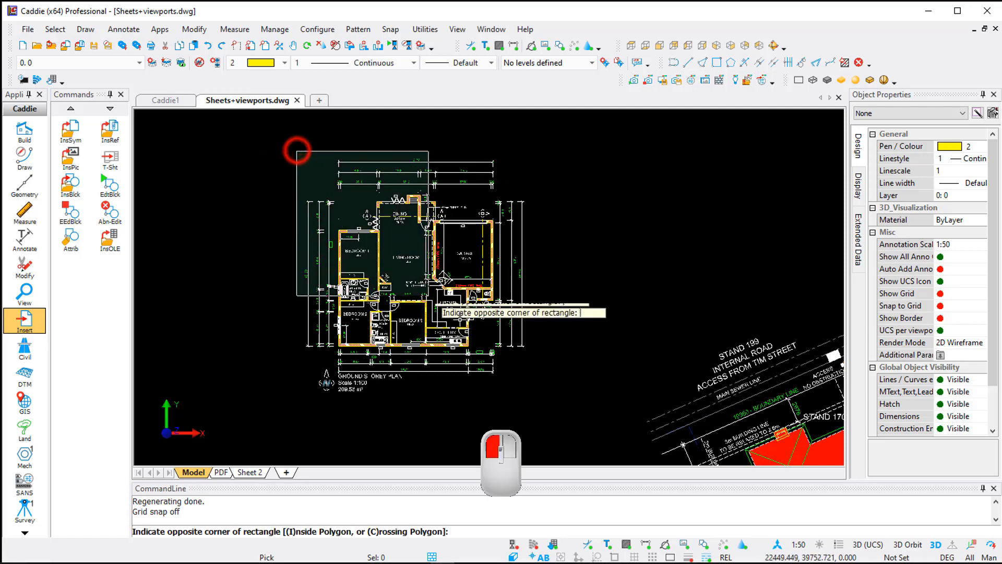
click(540, 404)
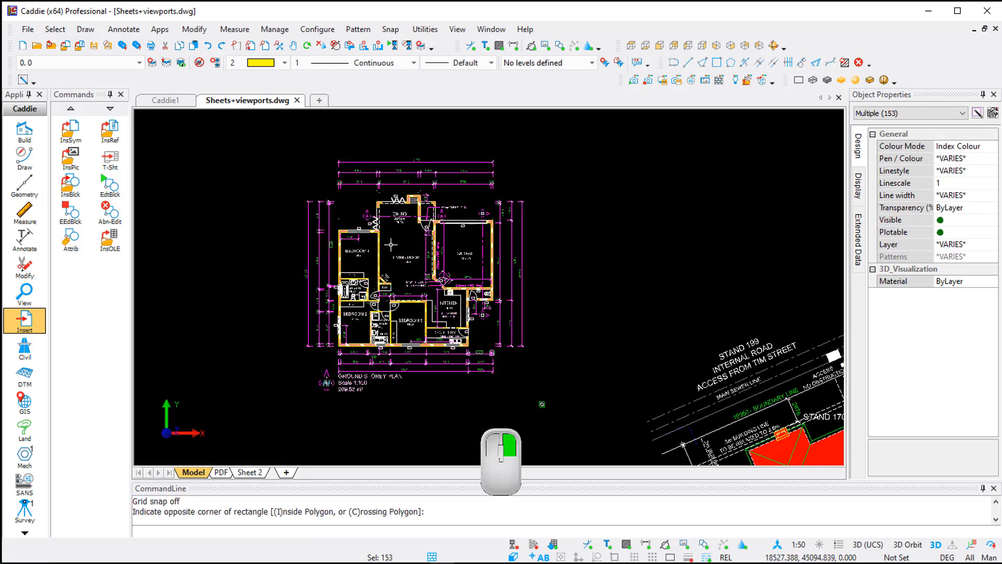
right_click(395, 248)
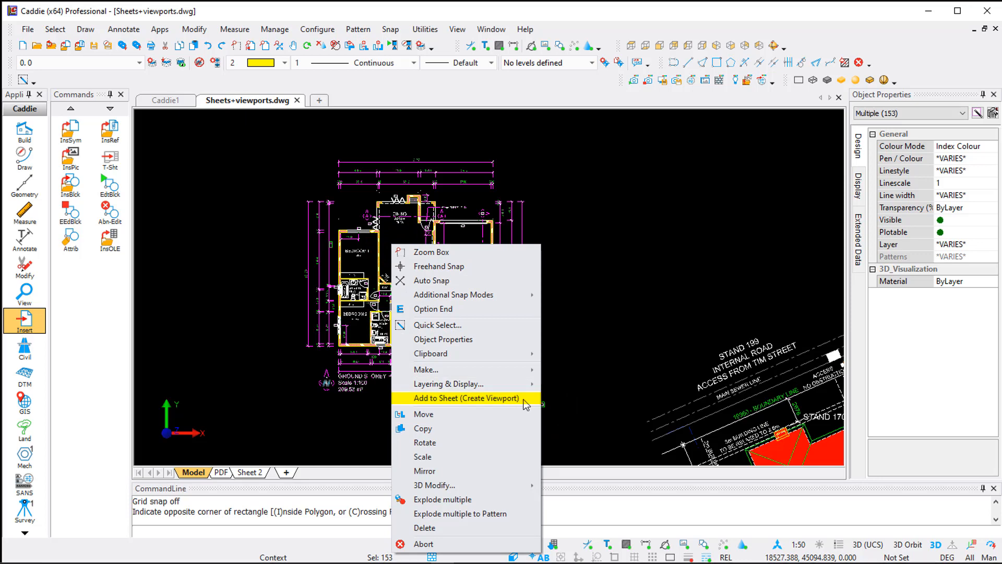
click(466, 398)
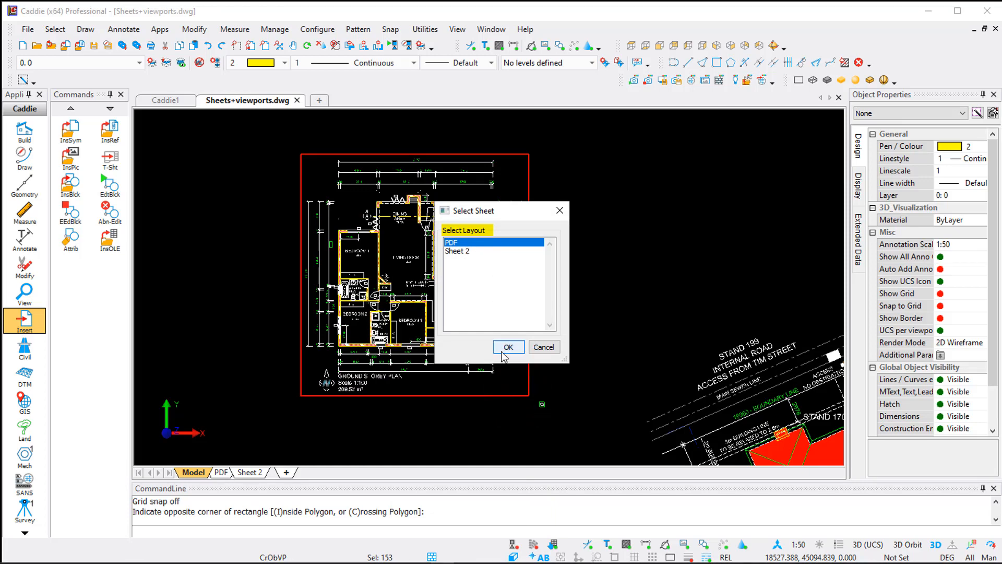
click(509, 347)
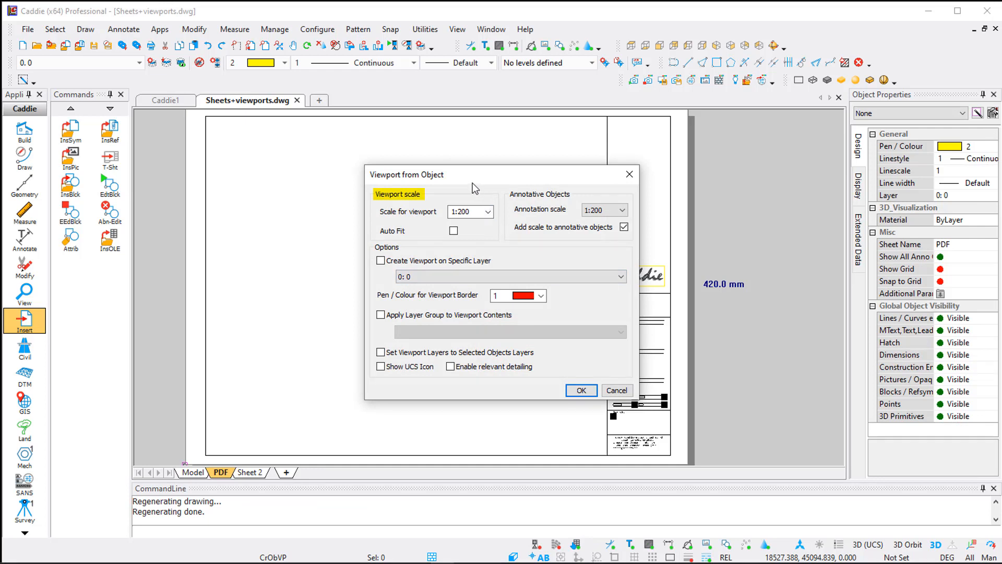
Set the viewport scale to 1:100 without a layer group and accept.
click(487, 211)
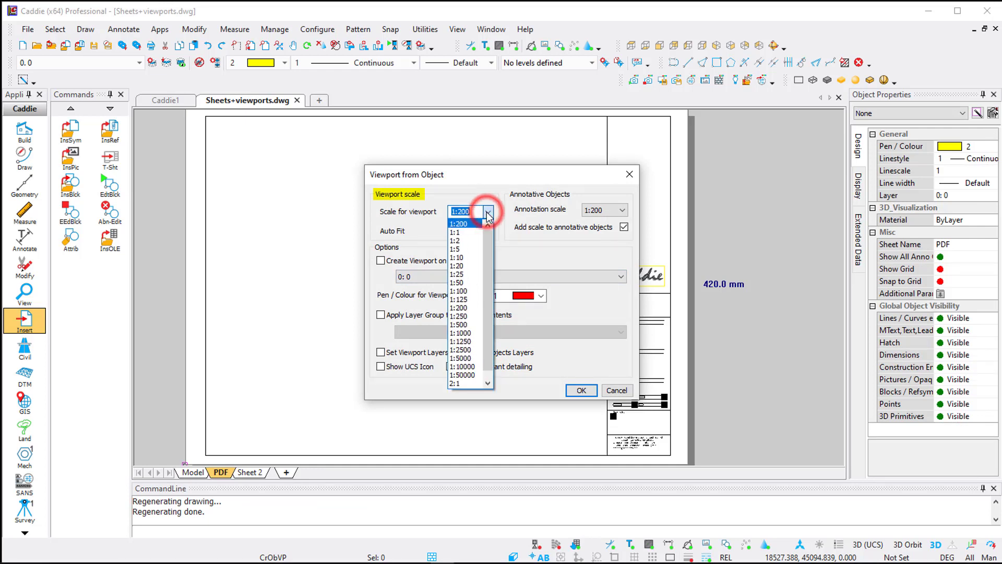
click(457, 291)
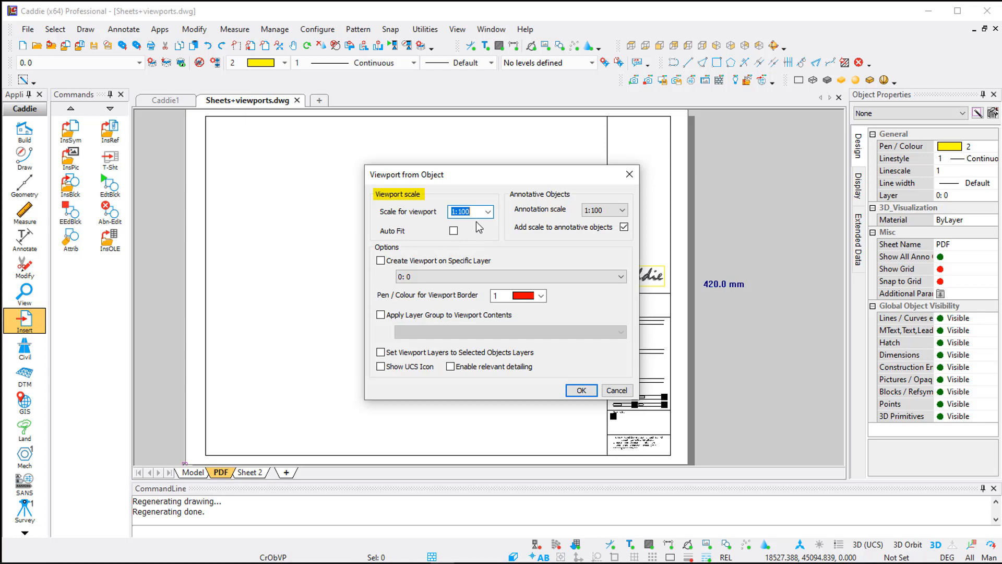
mouse_move(478, 223)
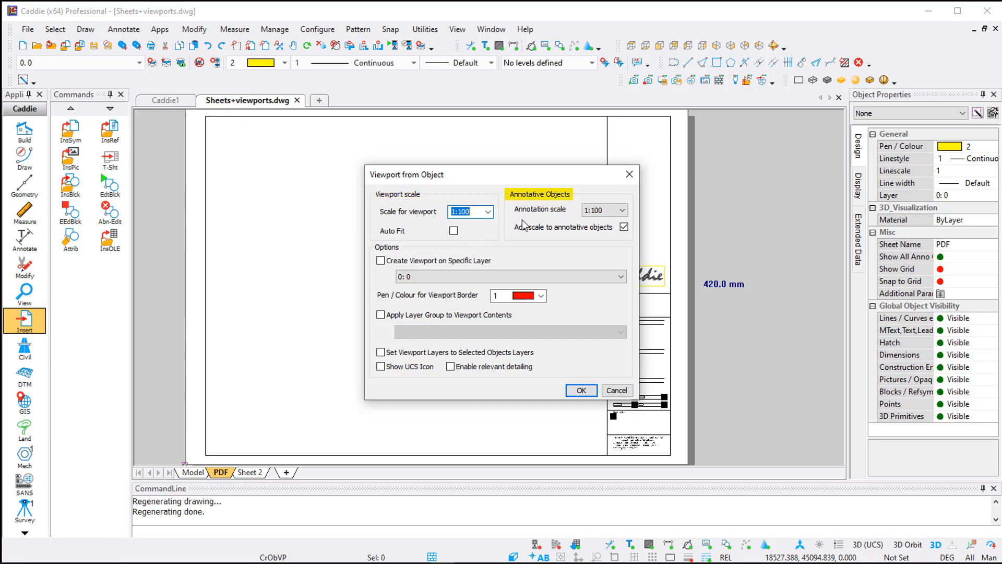
mouse_move(587, 242)
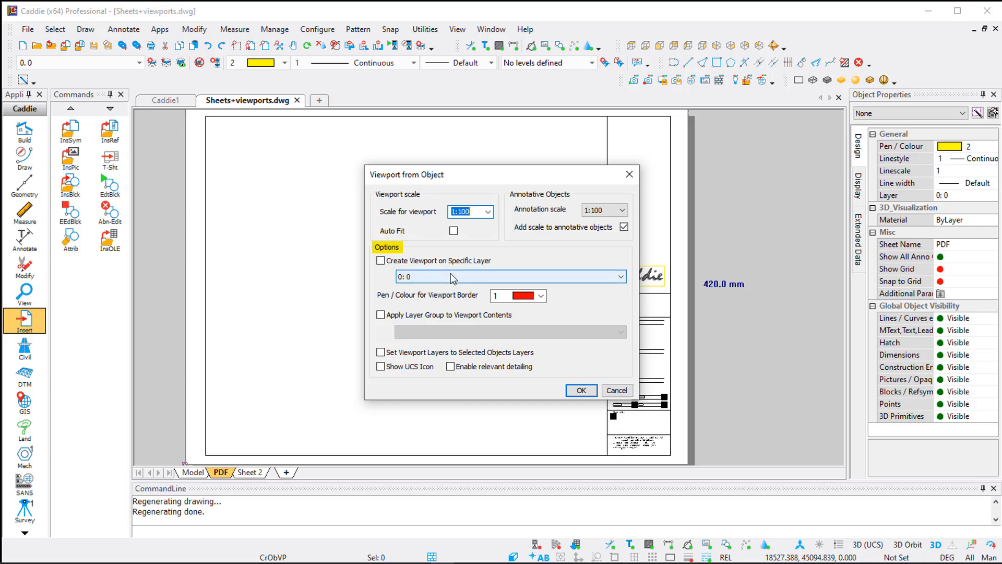
click(451, 277)
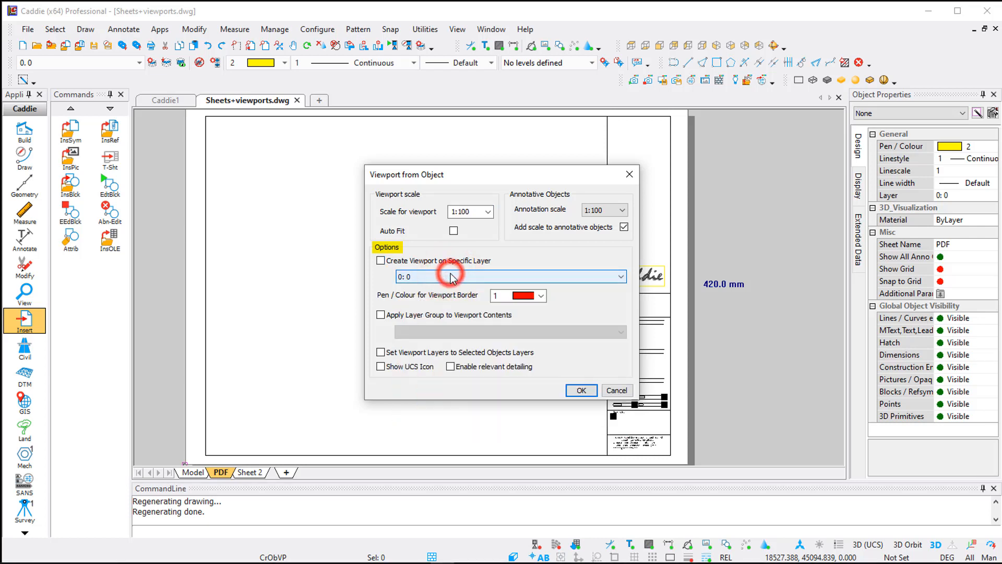
click(380, 315)
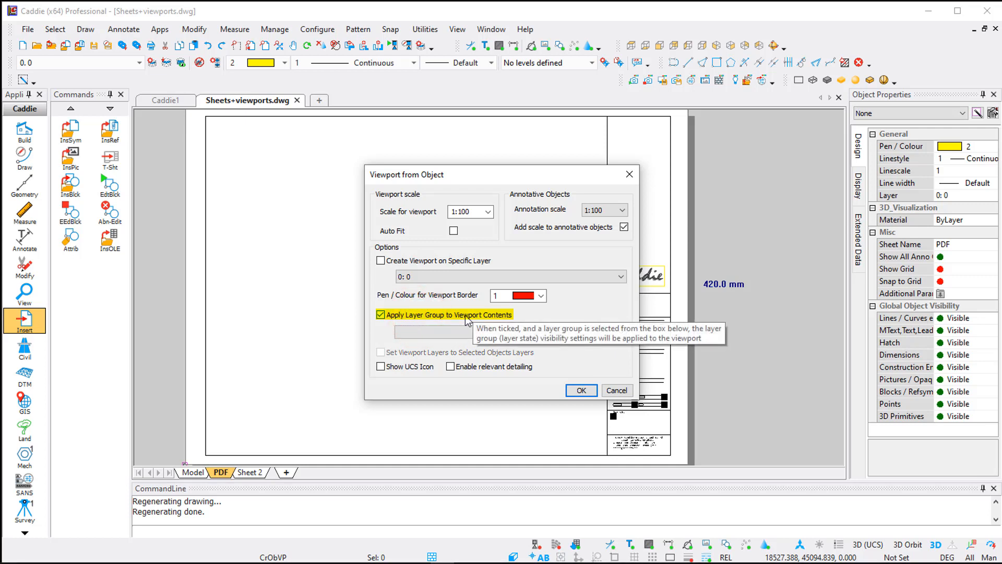
click(380, 315)
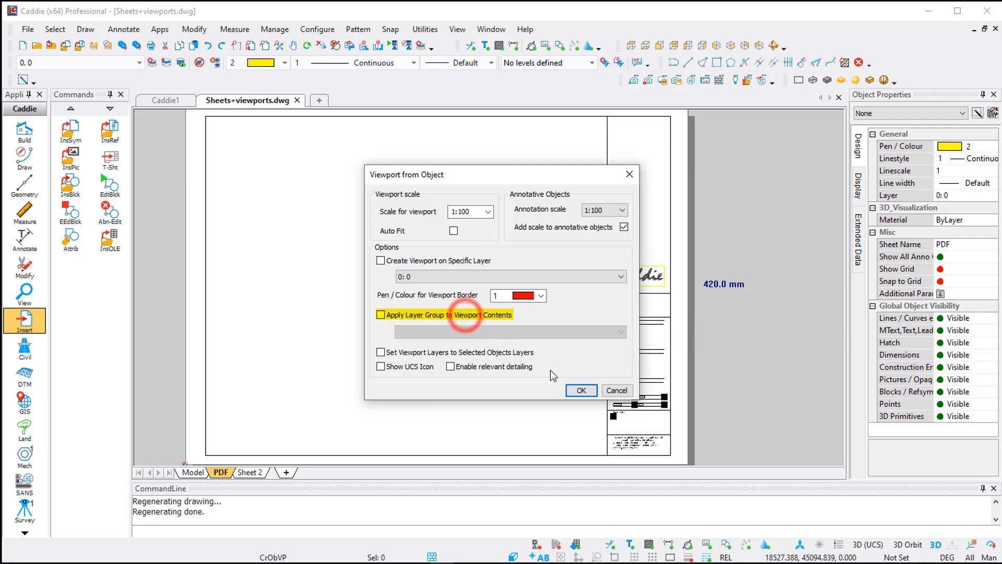
click(581, 390)
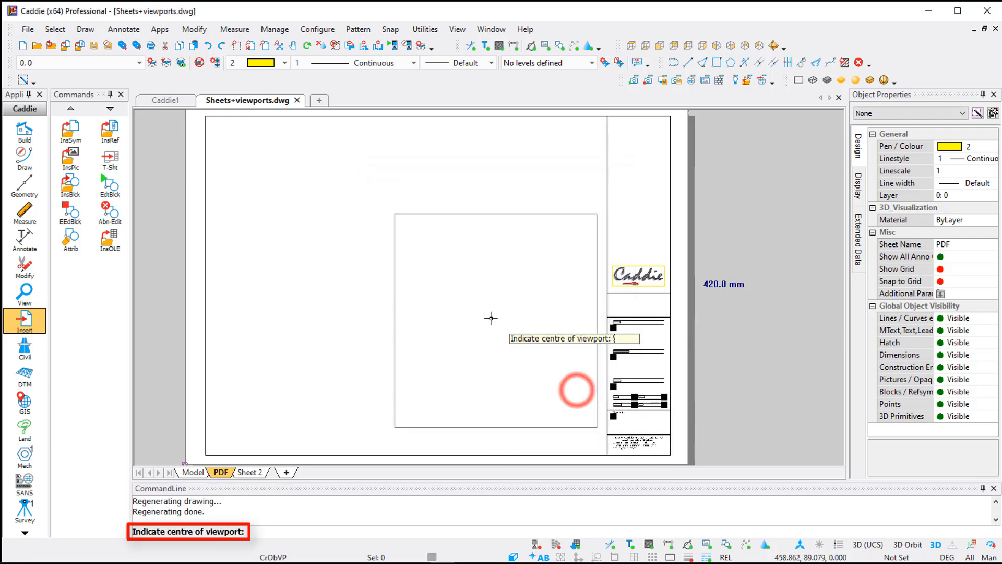
mouse_move(353, 242)
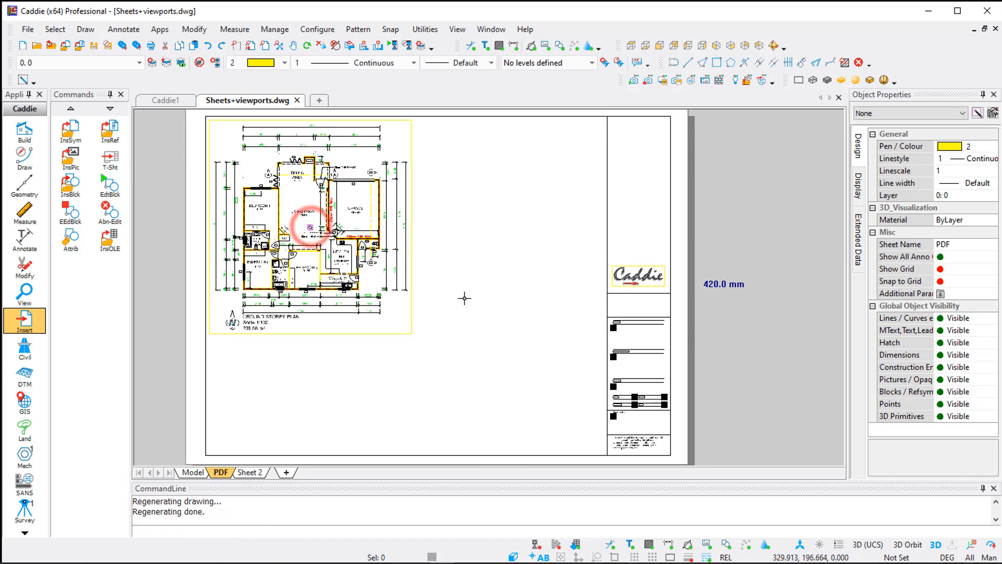
Place the viewport in the sheet's upper left and return to the model.
click(192, 472)
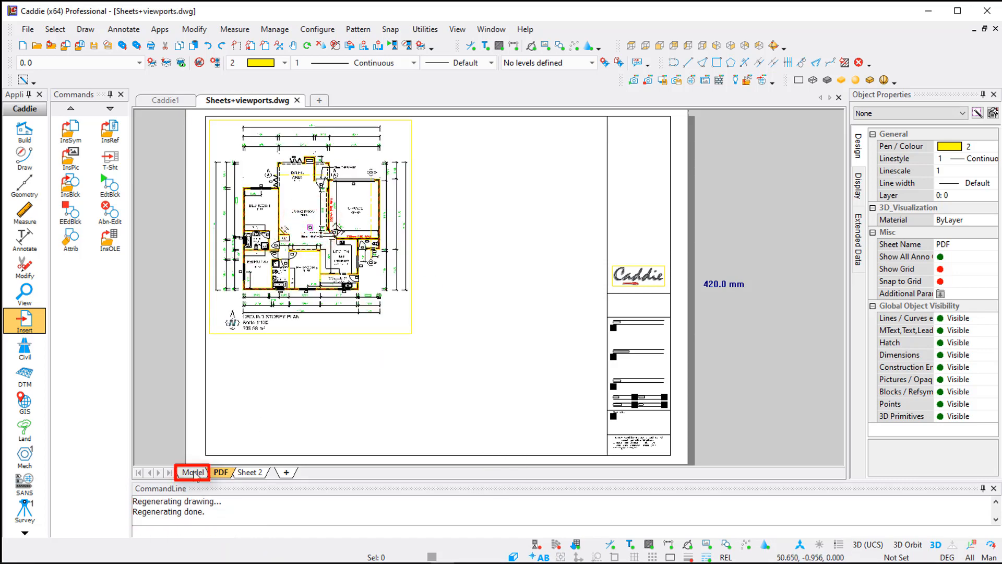
click(192, 472)
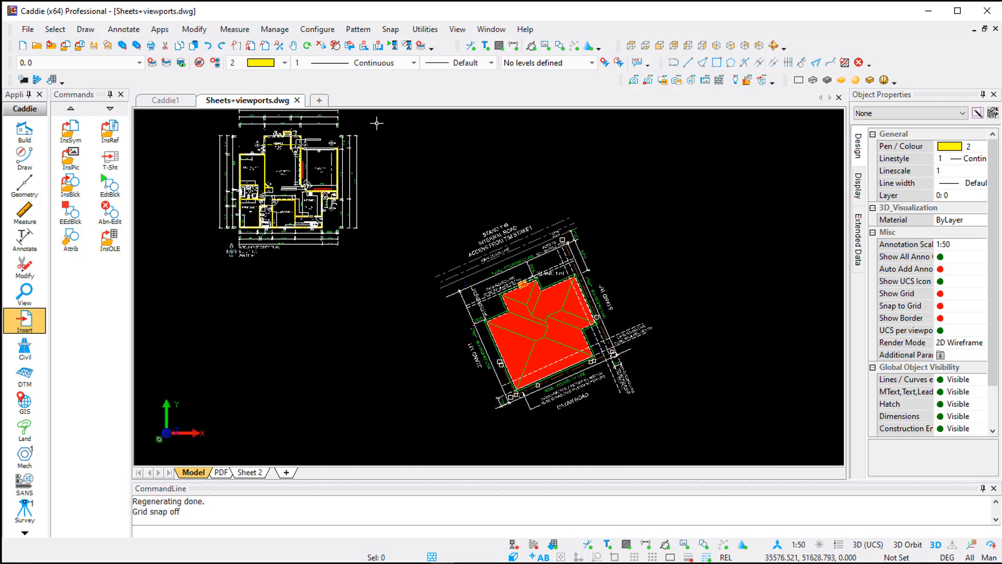
mouse_move(266, 265)
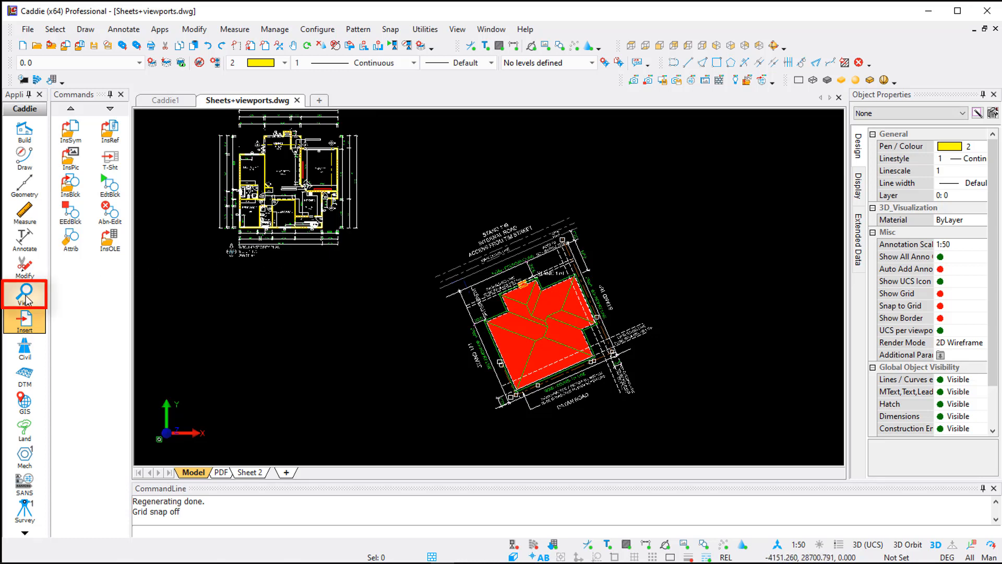
Draw a circular ObjVP boundary around the site plan and send it to the PDF sheet.
click(24, 294)
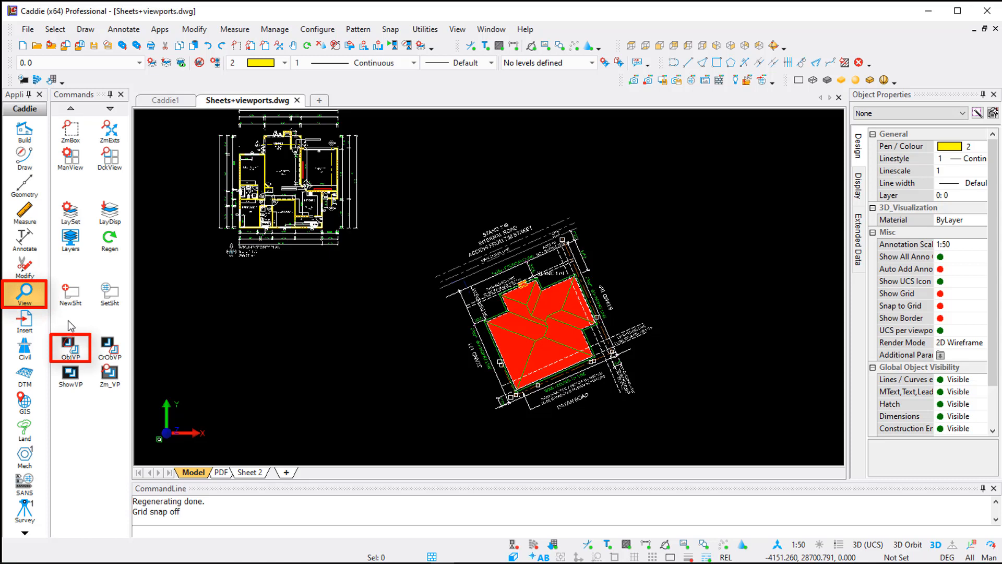
mouse_move(70, 347)
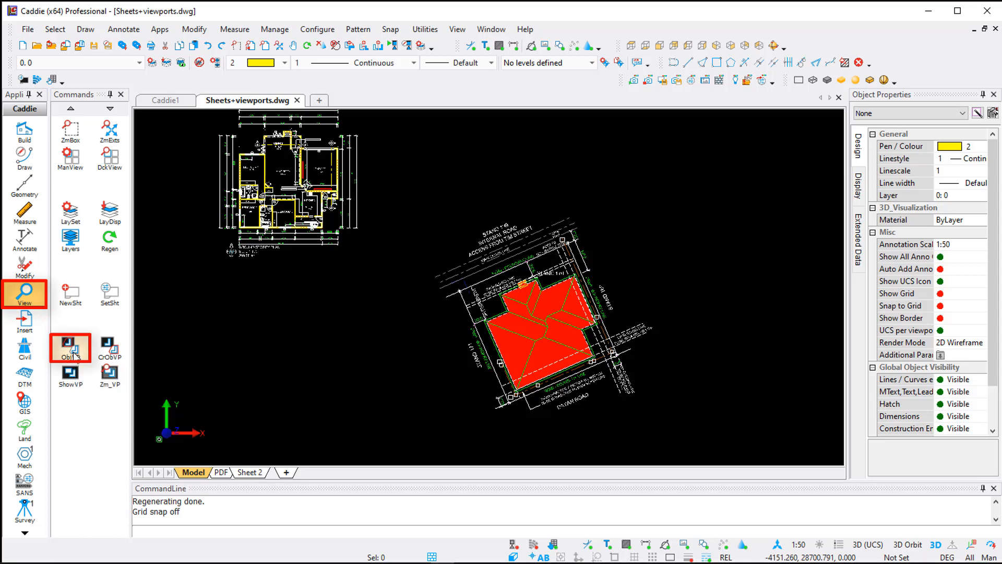
click(70, 346)
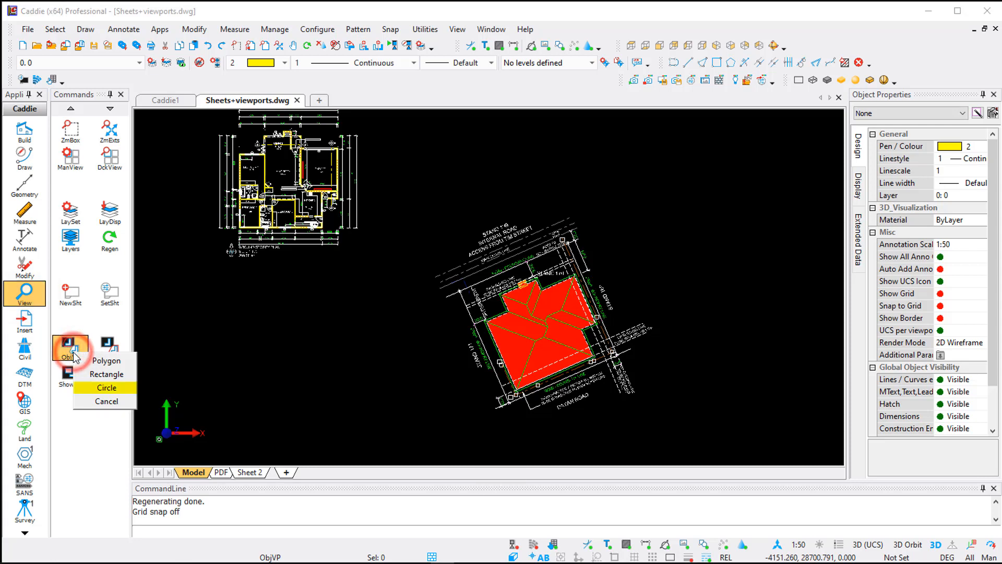
mouse_move(107, 374)
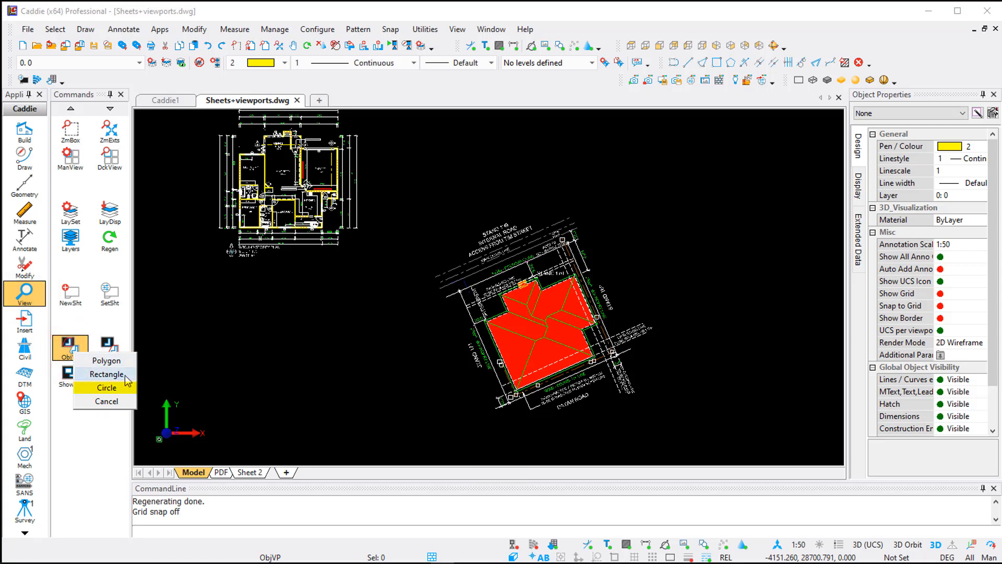
mouse_move(106, 388)
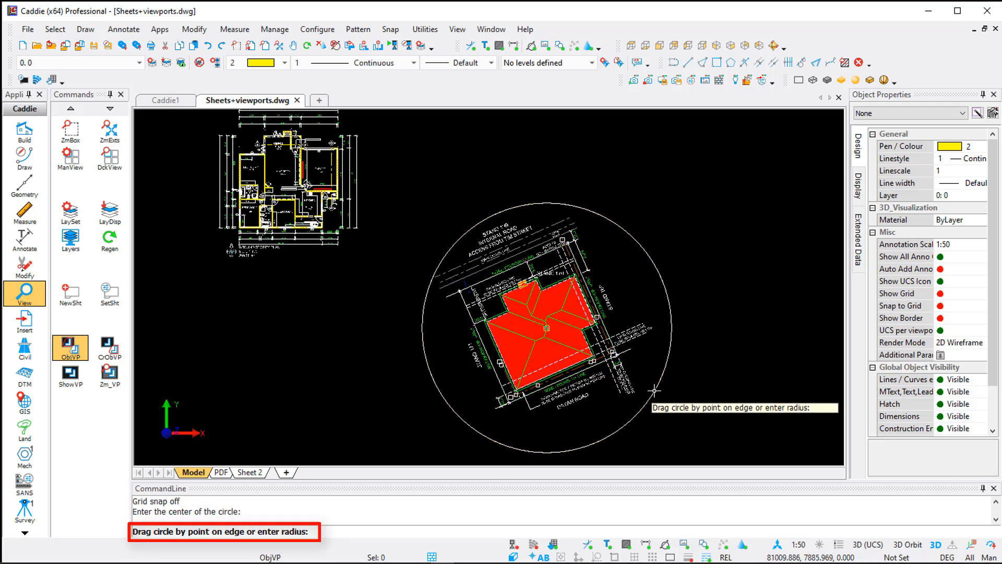
click(110, 347)
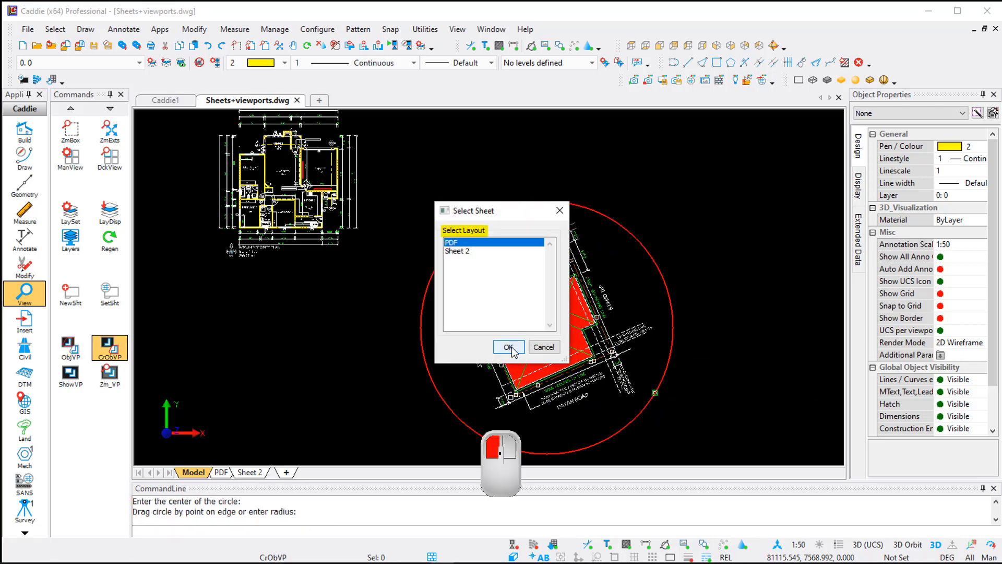
click(509, 347)
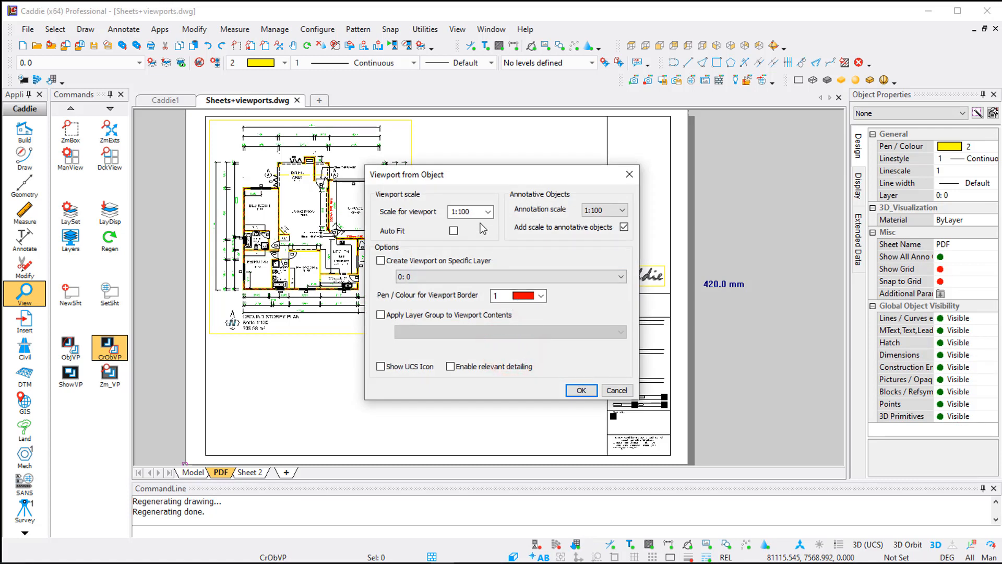
Set the viewport scale to 1:200 and centre the site viewport in the sheet's lower middle.
click(487, 211)
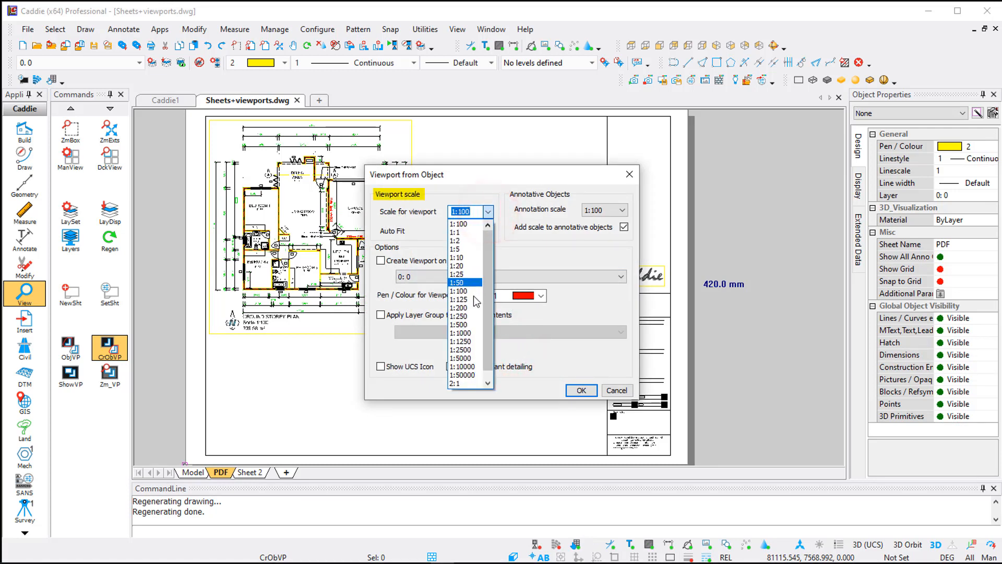
click(460, 307)
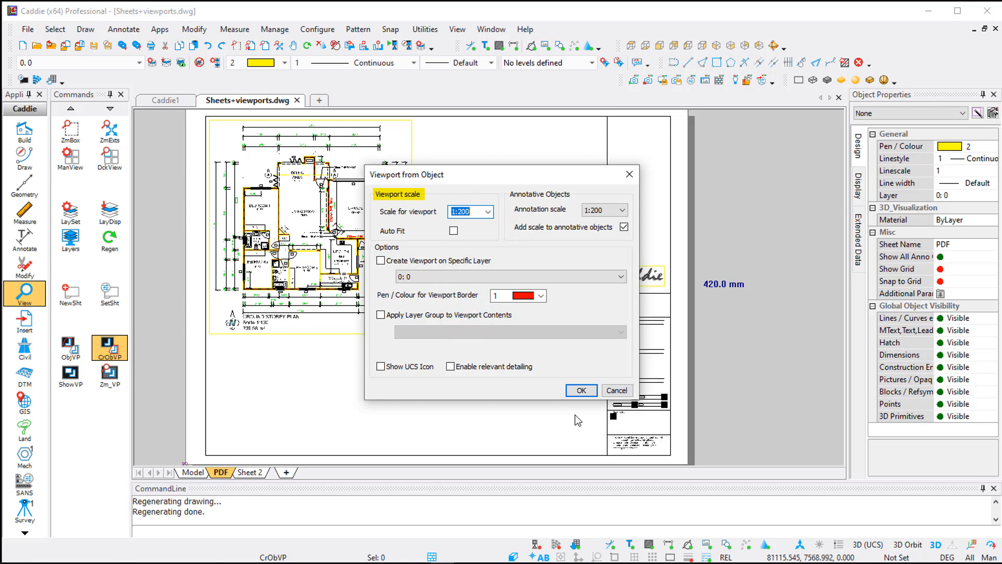
click(580, 390)
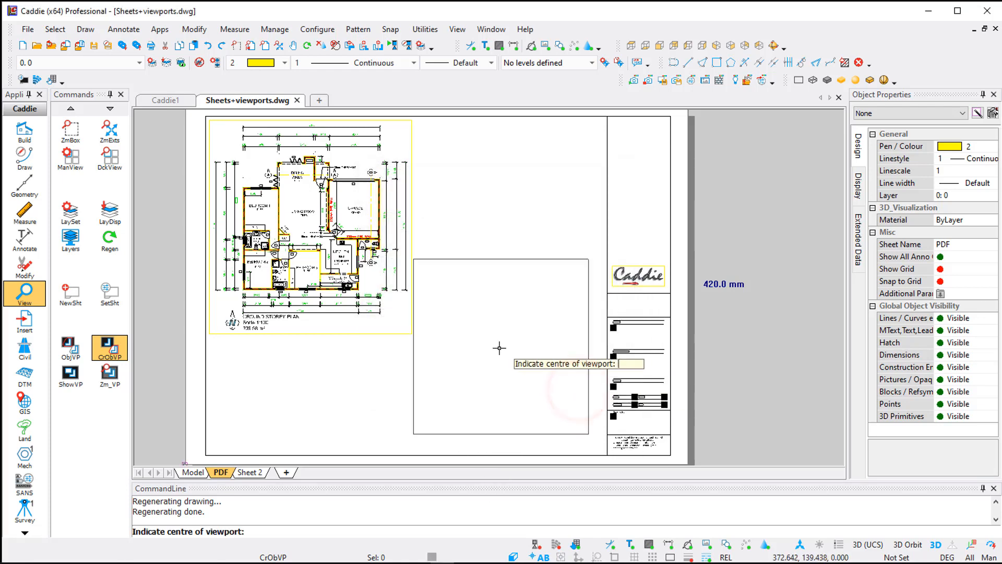
click(499, 348)
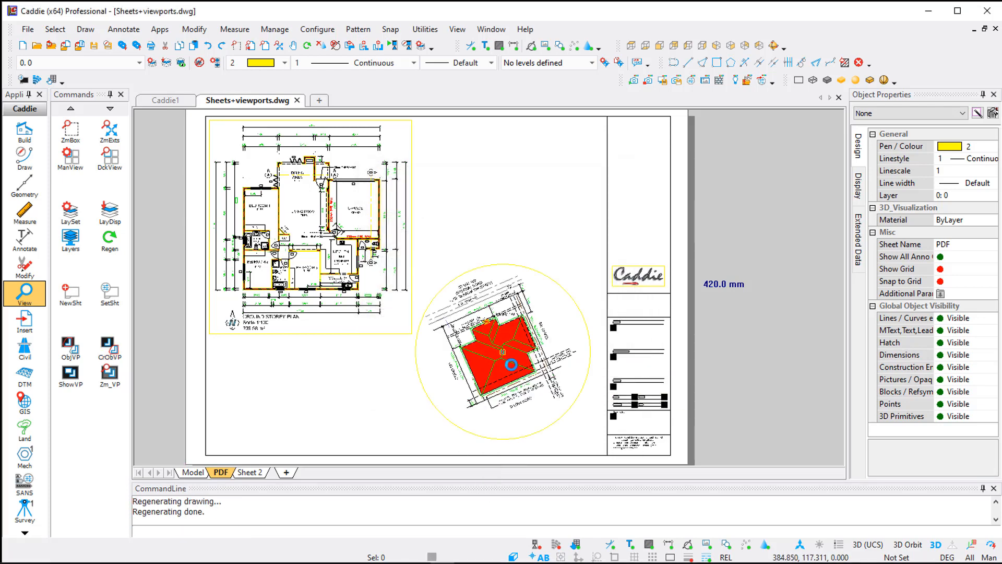